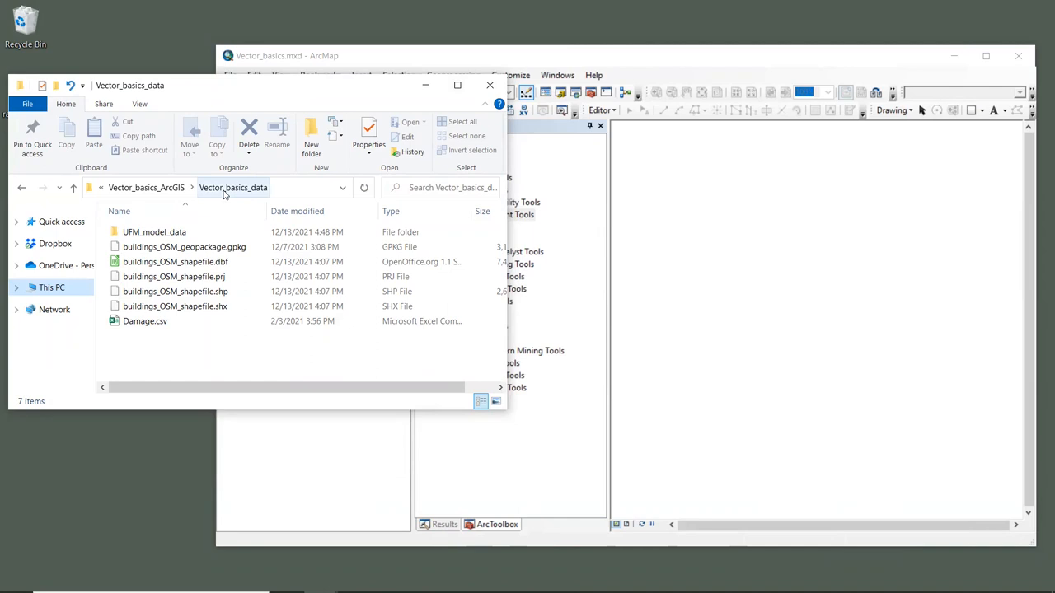
- Select the .dbf, .prj, .shp and .shx files making up buildings_OSM_shapefile
{"action": "left_click", "coordinate": [185, 247]}
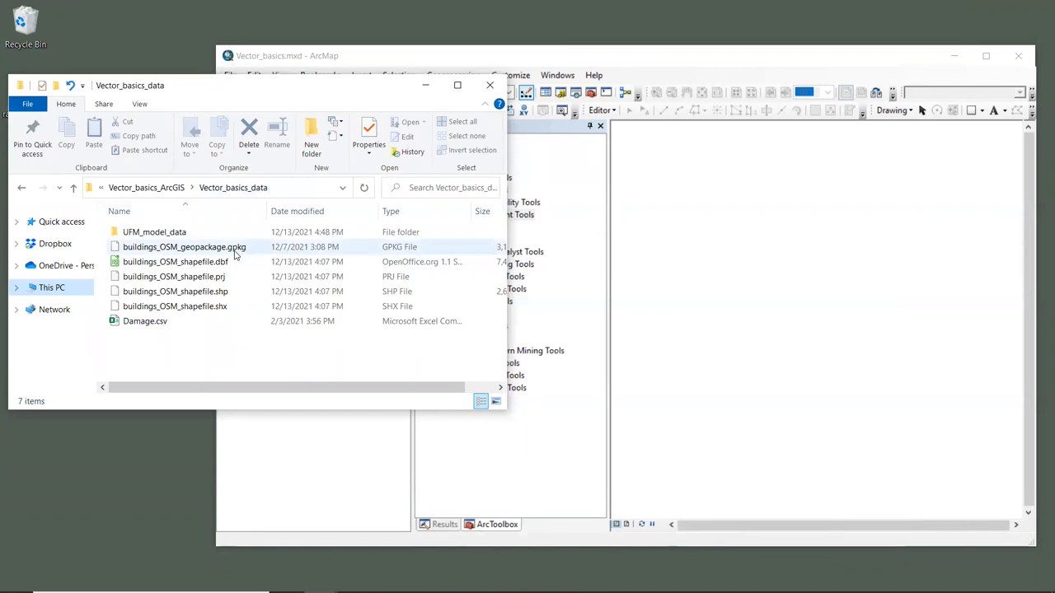
{"action": "mouse_move", "coordinate": [185, 247]}
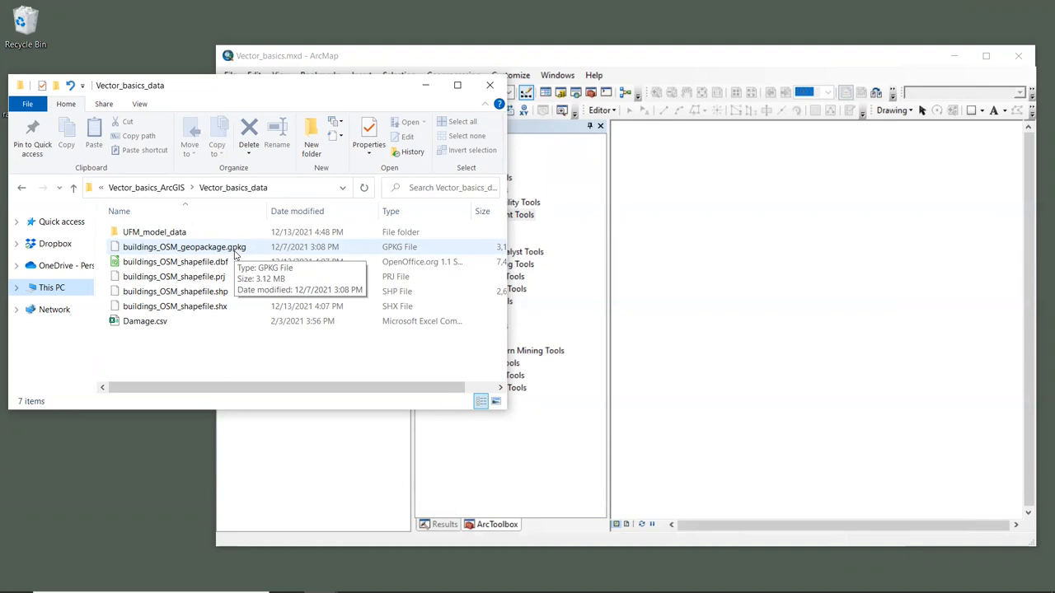
{"action": "mouse_move", "coordinate": [234, 260]}
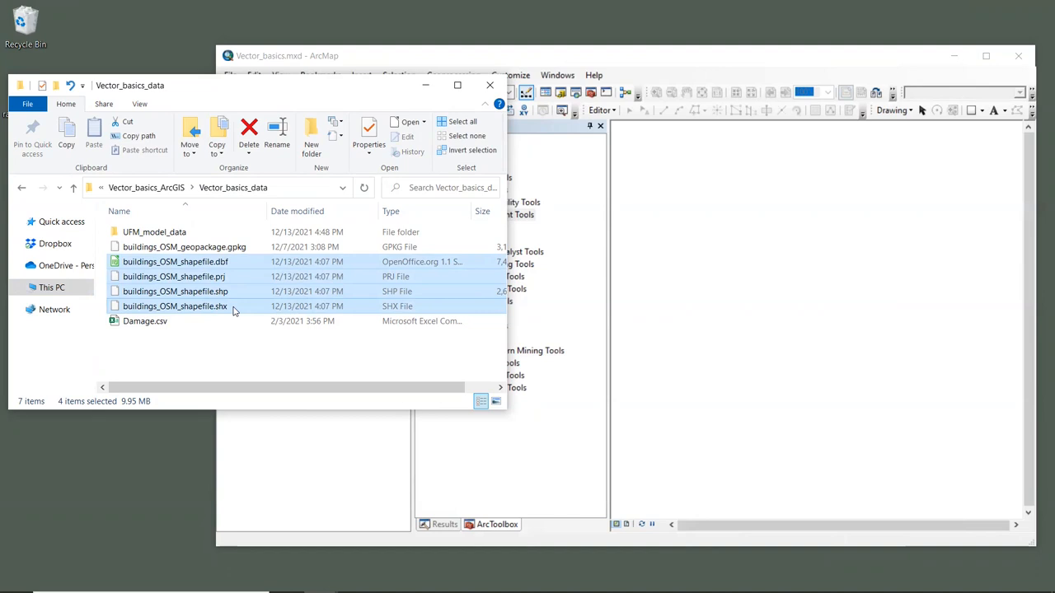
{"action": "mouse_move", "coordinate": [244, 305]}
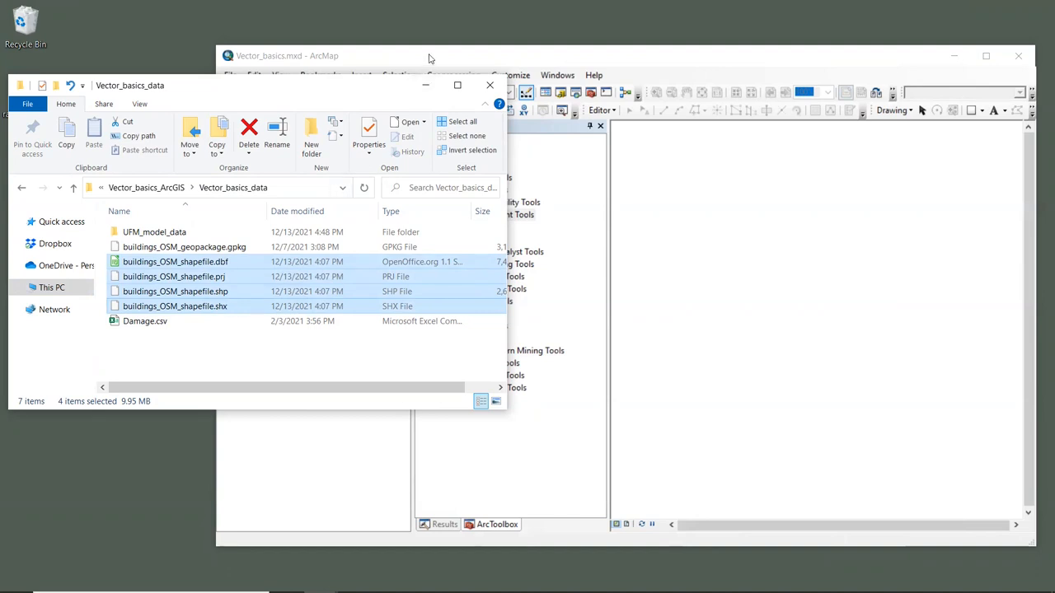
- Drag buildings_OSM_shapefile.shp from File Explorer into the ArcMap Table of Contents
{"action": "left_click", "coordinate": [198, 340]}
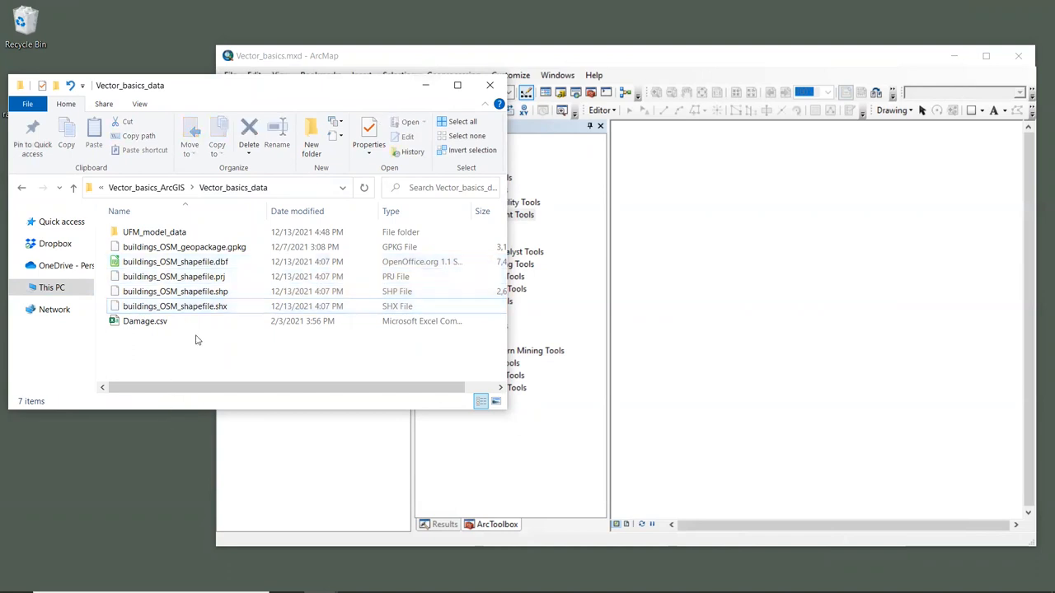
{"action": "left_click", "coordinate": [175, 290]}
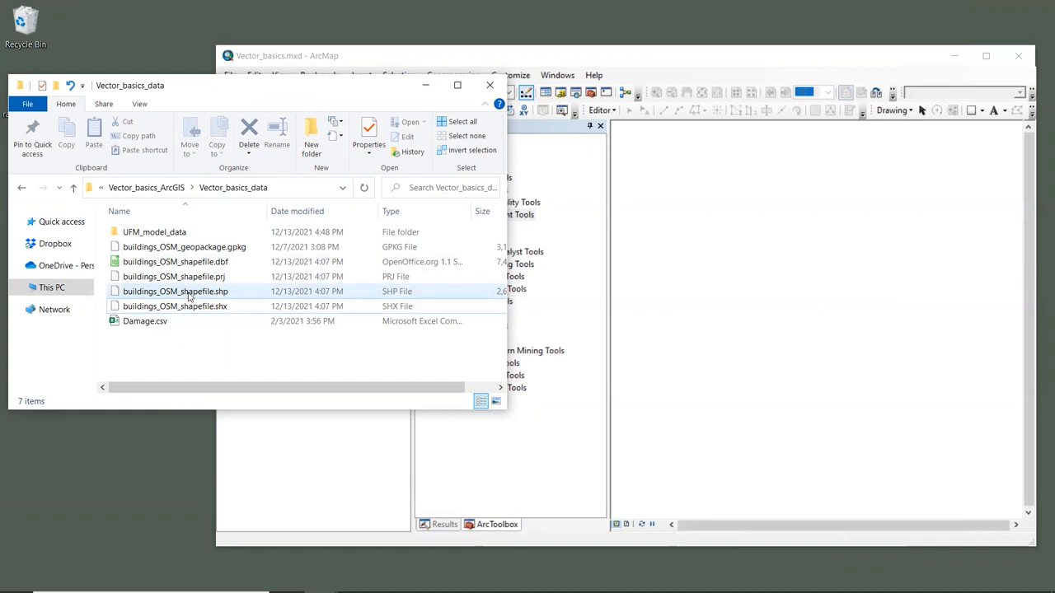
{"action": "left_click", "coordinate": [175, 290]}
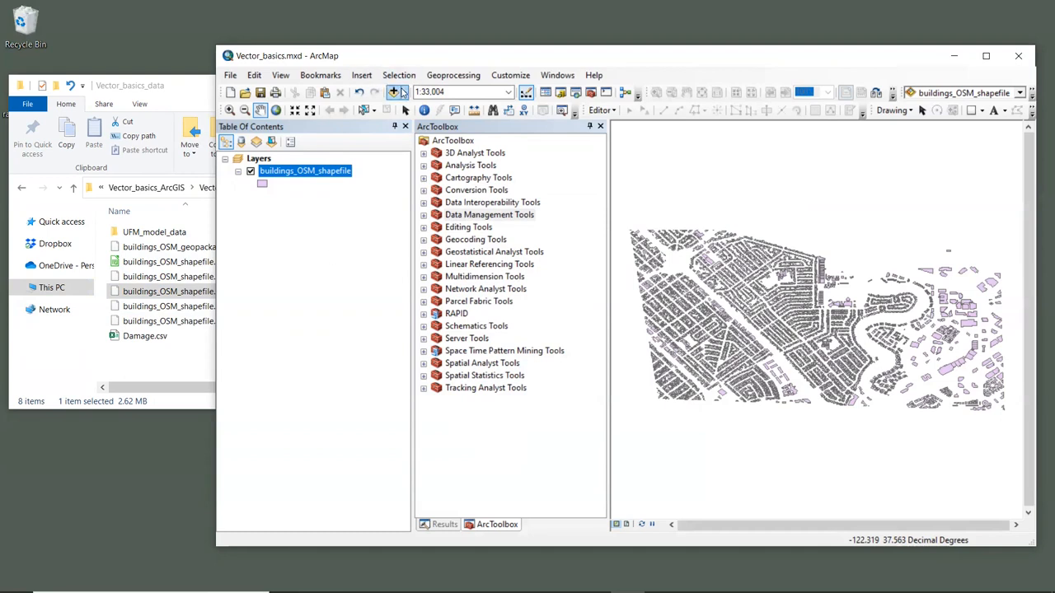
- Add the main.buildings_OSM_geopackage layer from buildings_OSM_geopackage.gpkg via Add Data
{"action": "left_click", "coordinate": [396, 92]}
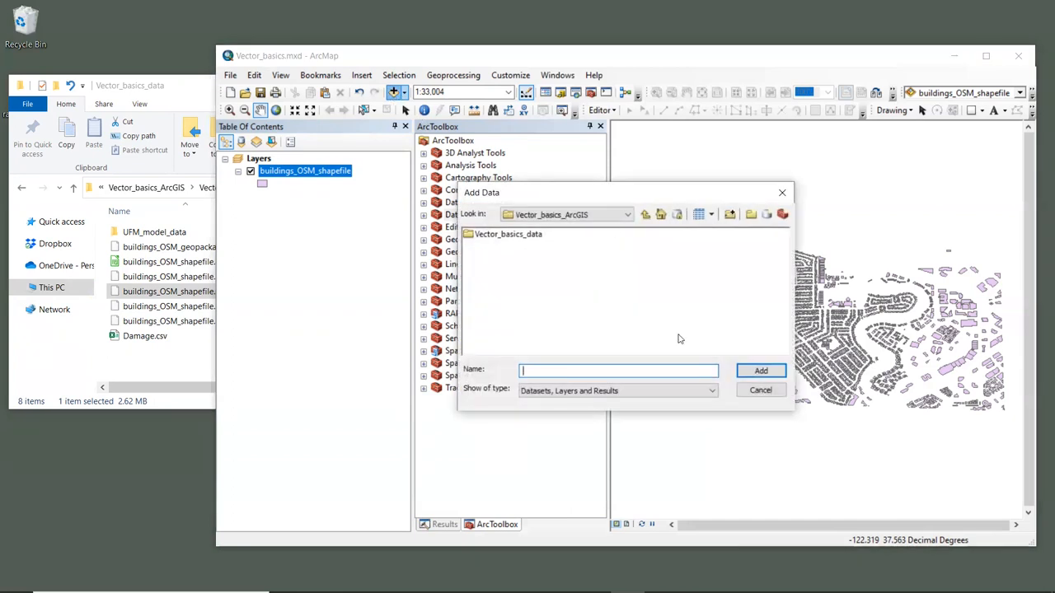
{"action": "mouse_move", "coordinate": [594, 281]}
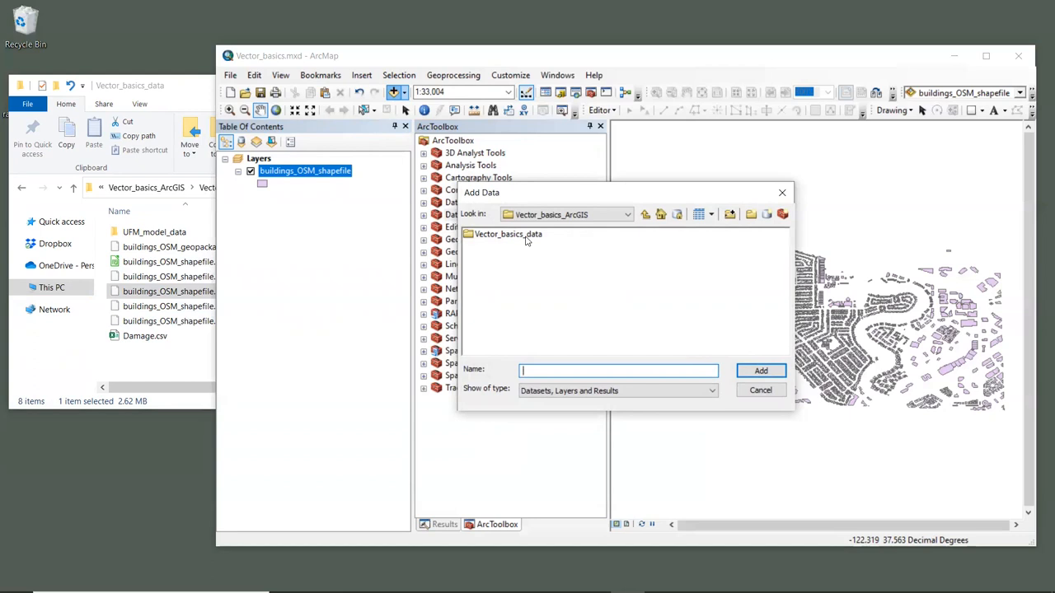
{"action": "double_click", "coordinate": [508, 234]}
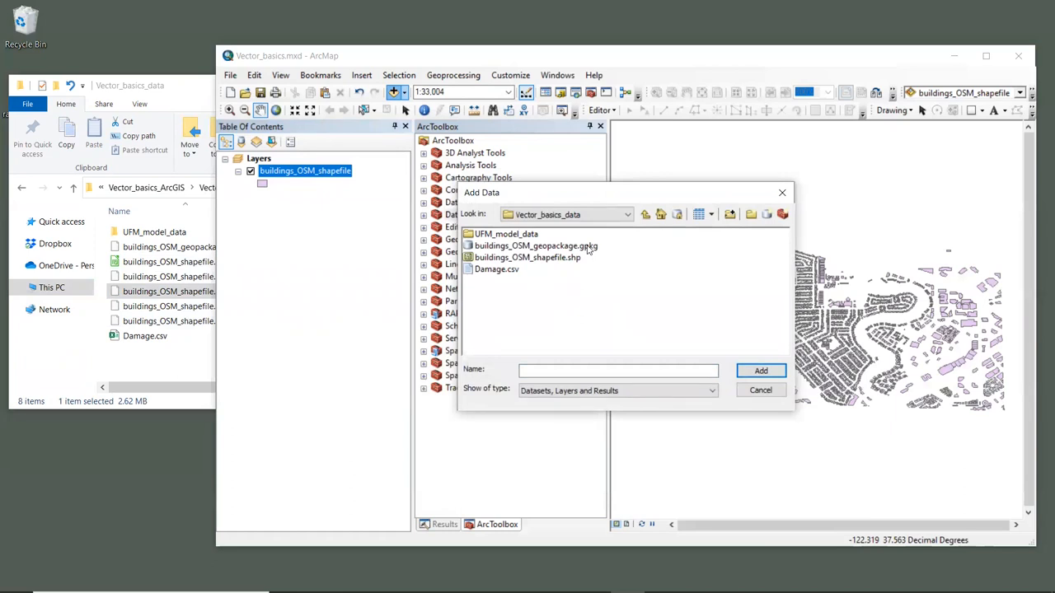
{"action": "double_click", "coordinate": [527, 245]}
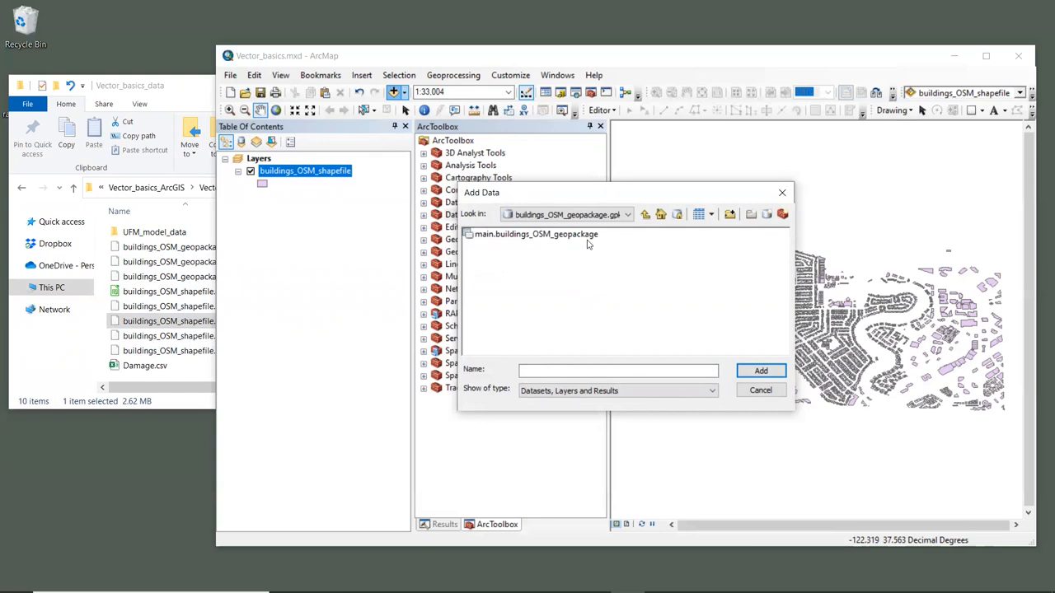
{"action": "left_click", "coordinate": [536, 234]}
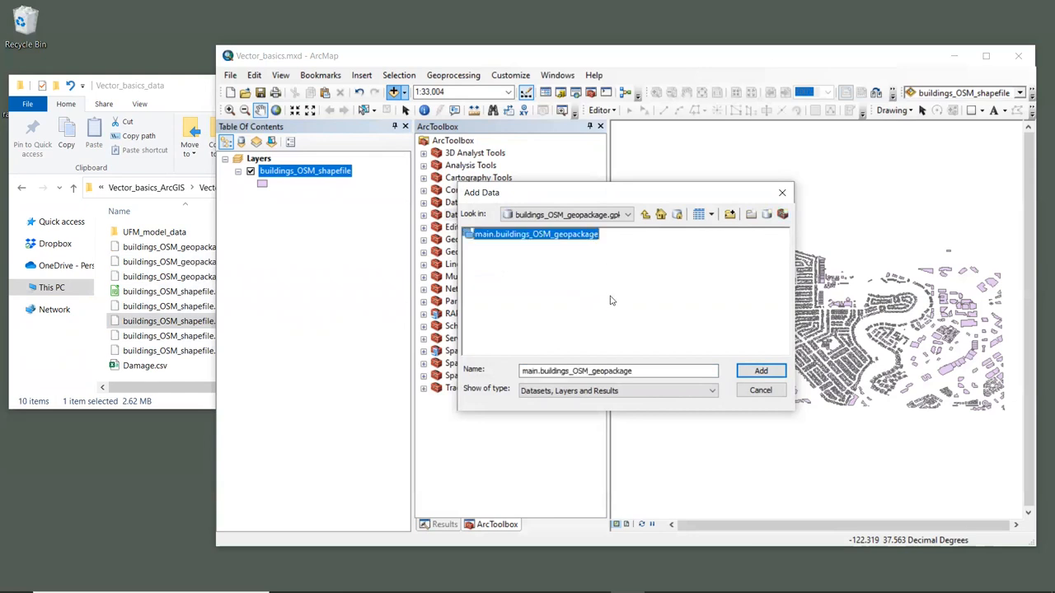
{"action": "mouse_move", "coordinate": [633, 305]}
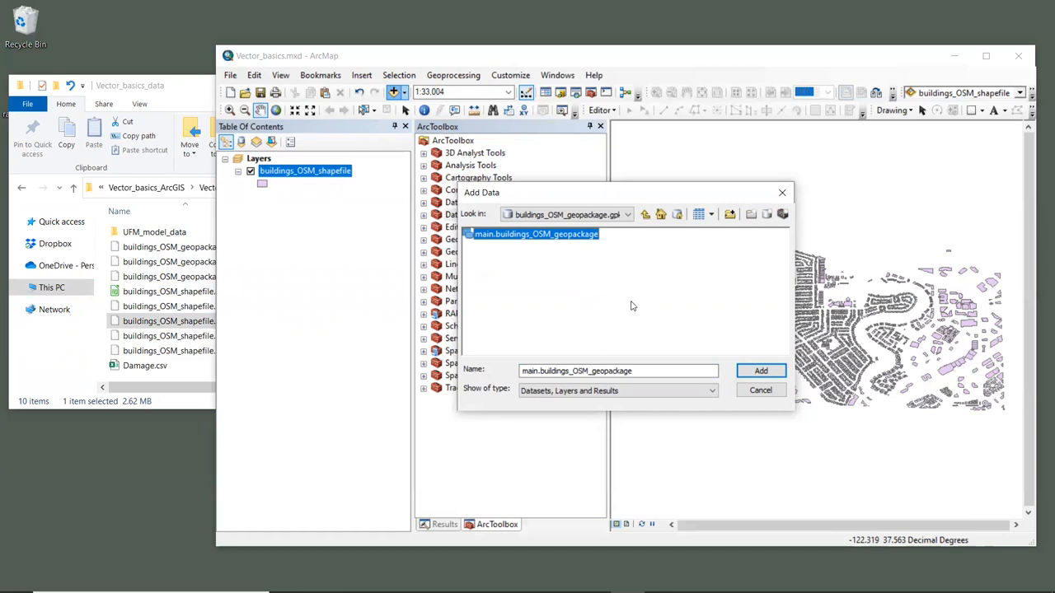
{"action": "left_click", "coordinate": [758, 369]}
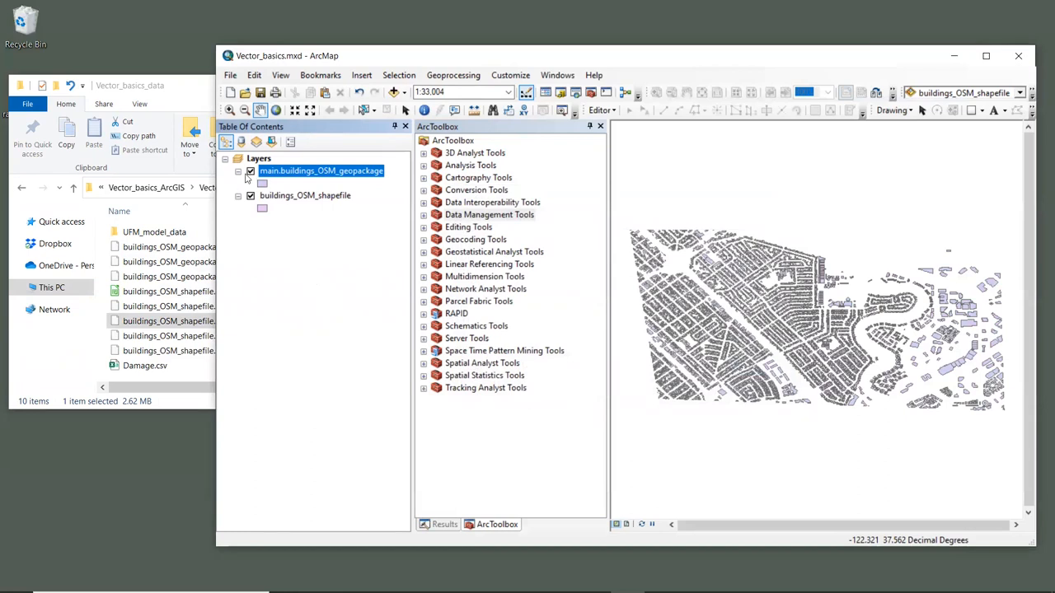
- Open the attribute table of the main.buildings_OSM_geopackage layer from the Table of Contents
{"action": "left_click", "coordinate": [250, 170]}
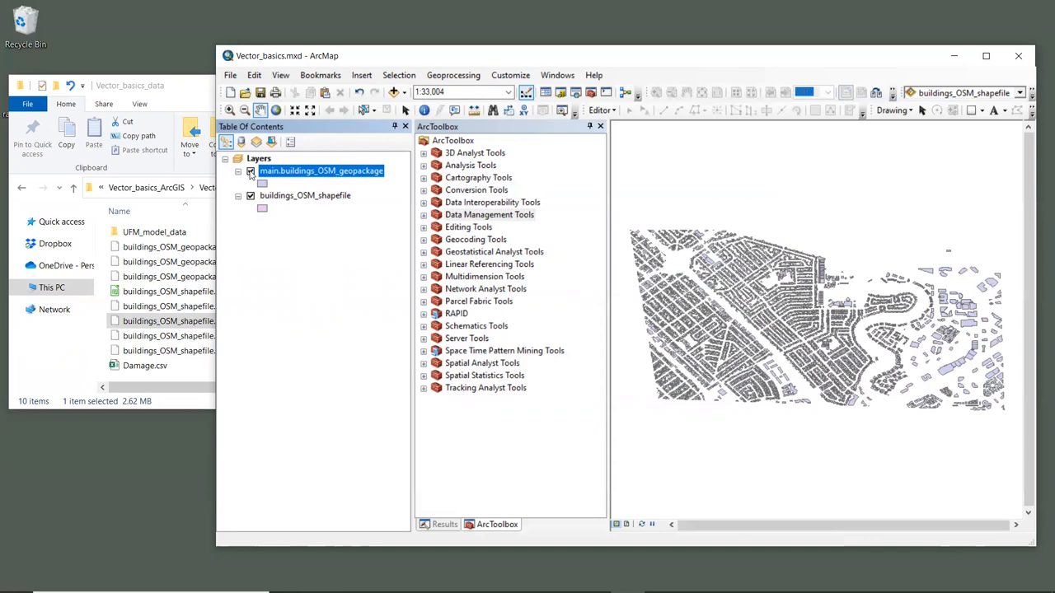
{"action": "left_click", "coordinate": [305, 194]}
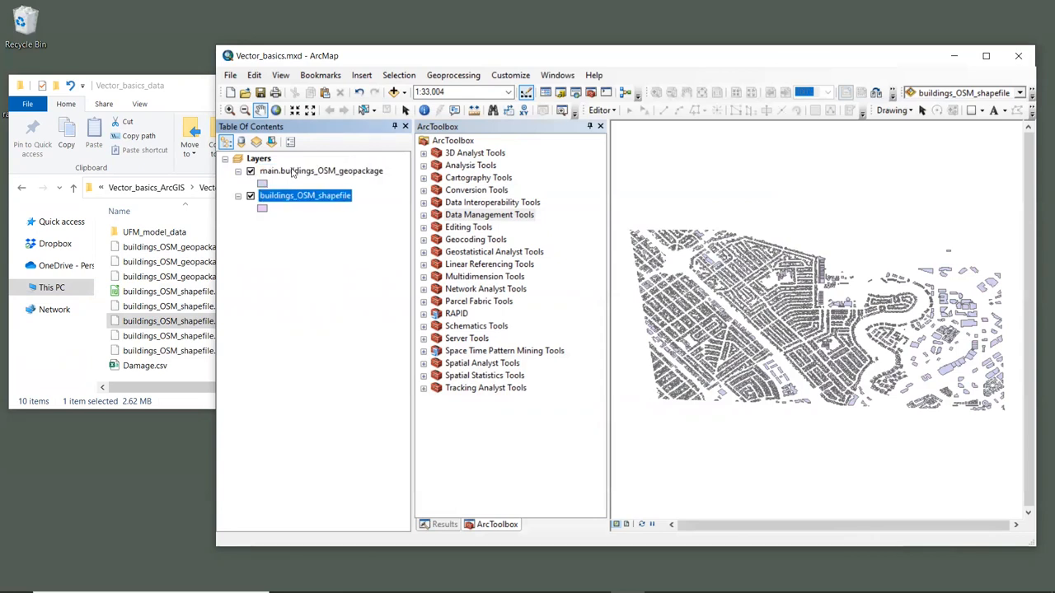
{"action": "left_click", "coordinate": [320, 170]}
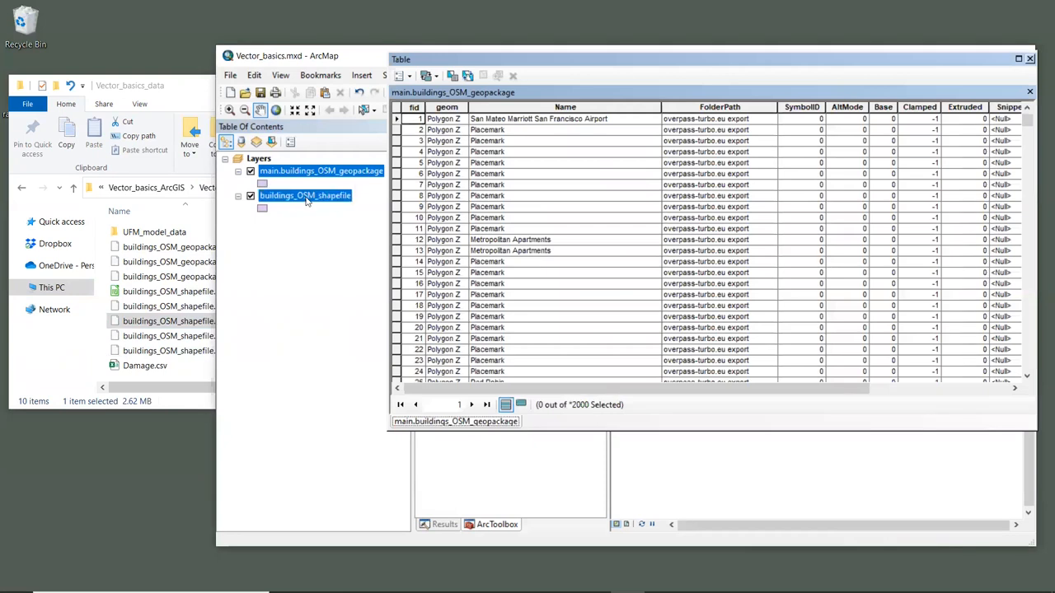
- Compare the shapefile's 6940 features with the geopackage's 2000, then bring up the InVEST Data Needs page
{"action": "left_click", "coordinate": [570, 422]}
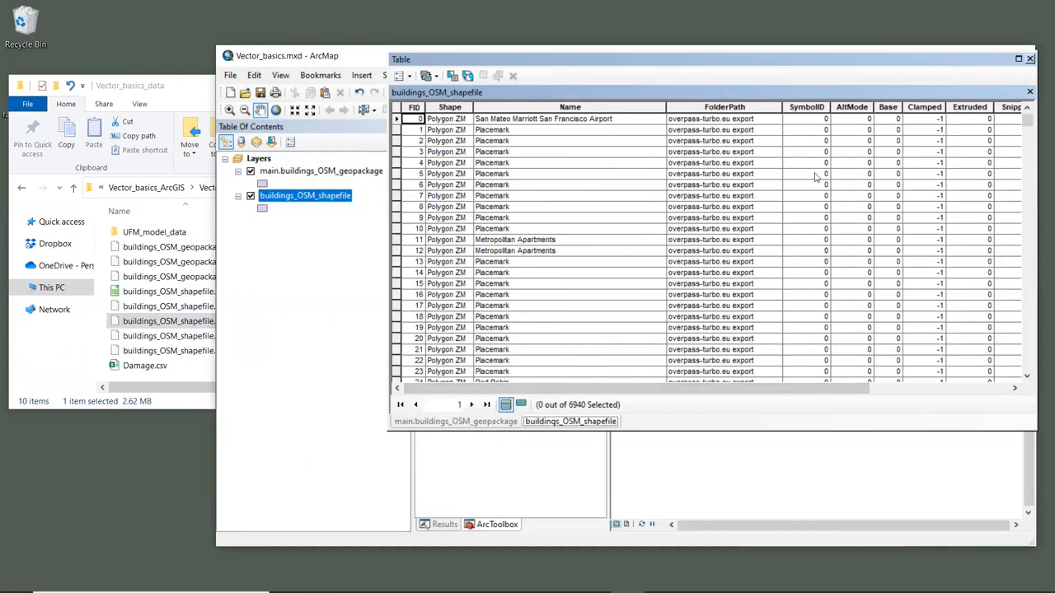
{"action": "left_click", "coordinate": [455, 422]}
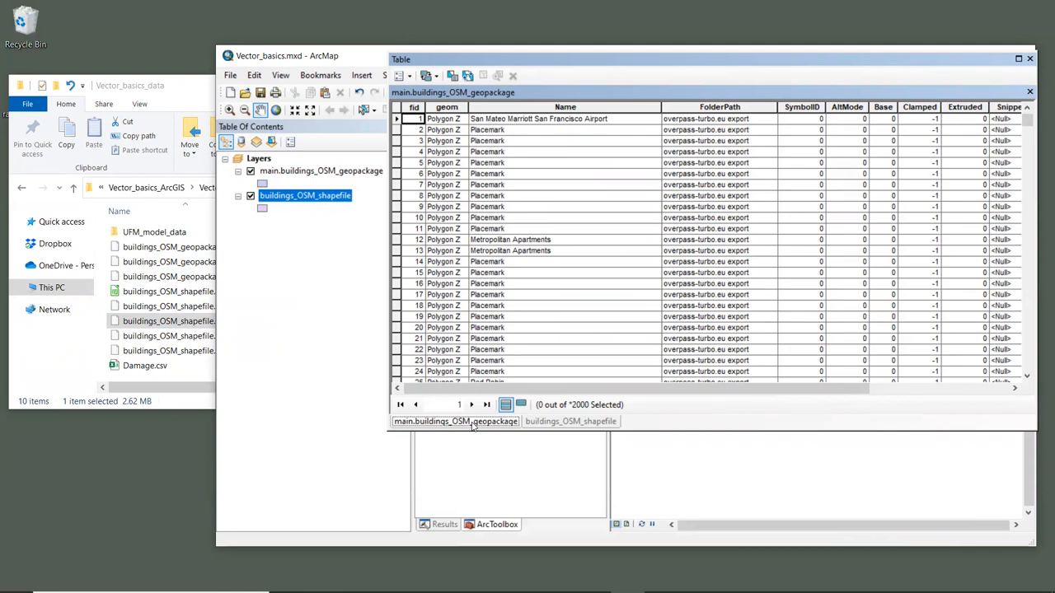
{"action": "mouse_move", "coordinate": [618, 366]}
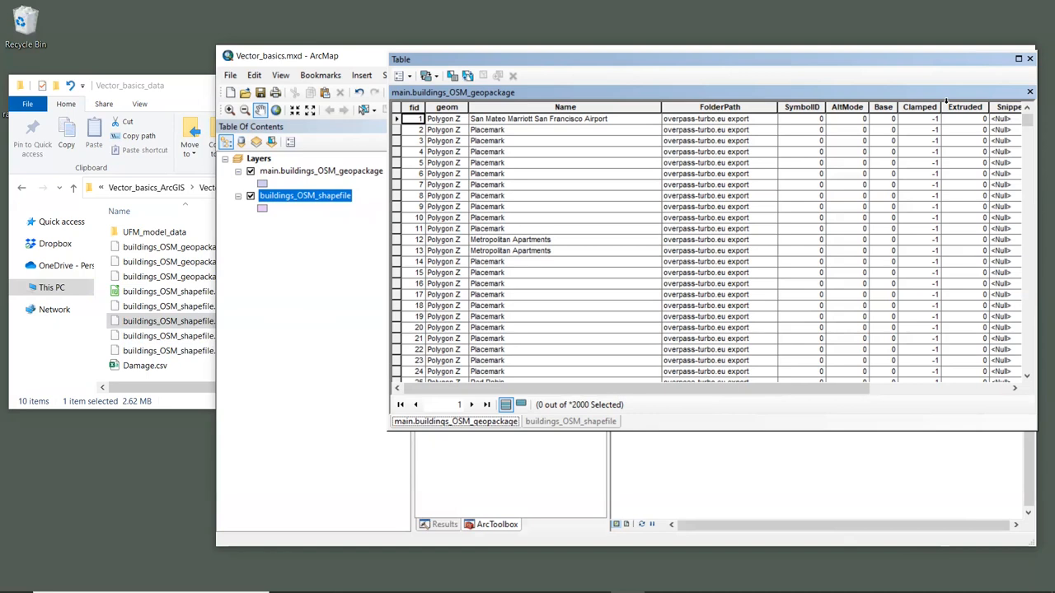
{"action": "left_click", "coordinate": [1029, 60]}
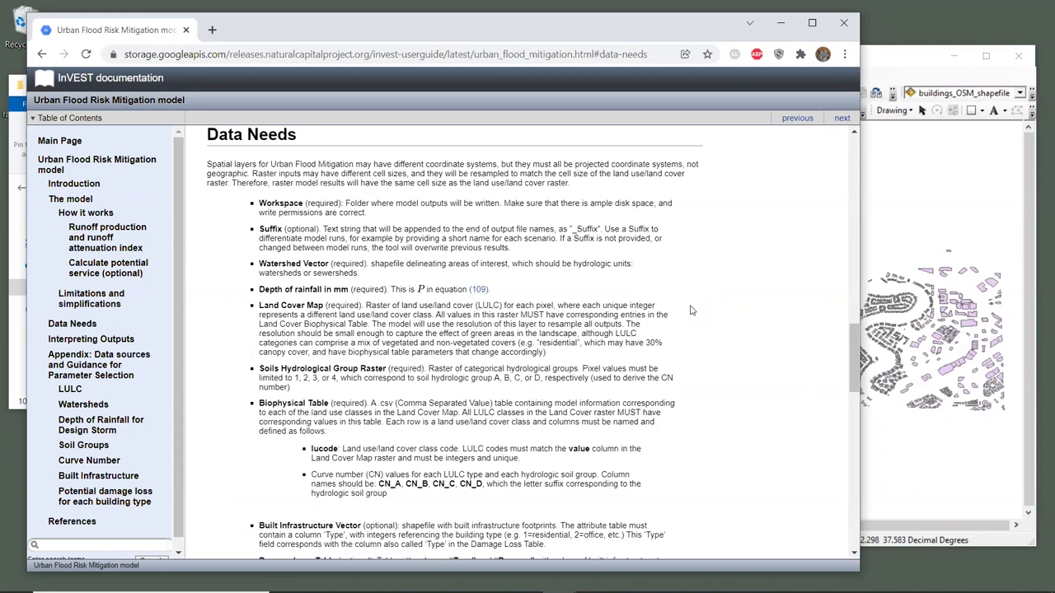
- Read the Built Infrastructure Vector and Damage Loss Table entries under Data Needs
{"action": "scroll", "scroll_direction": "down", "scroll_amount": 3}
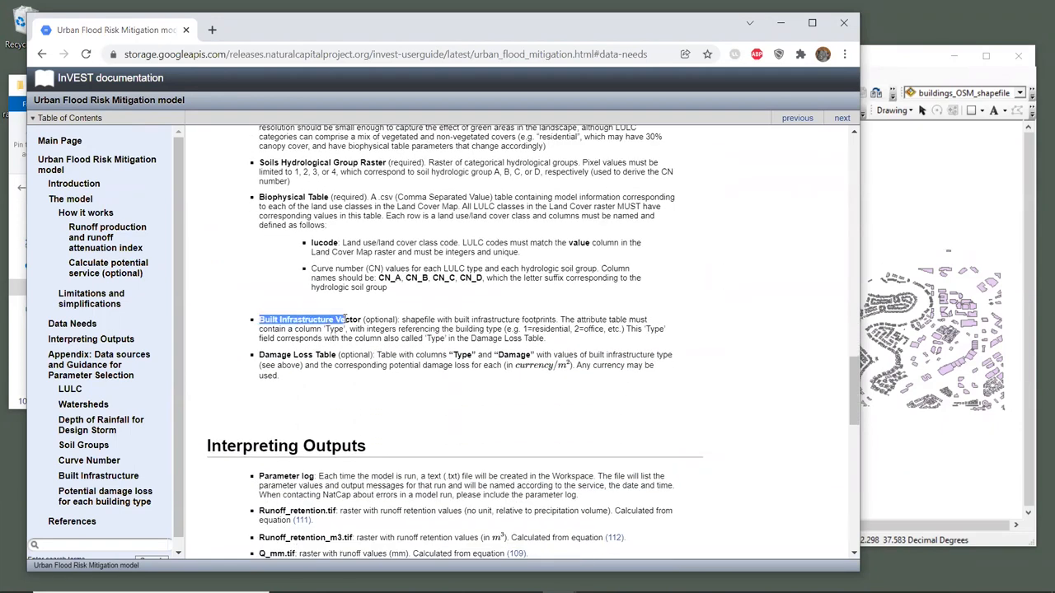
{"action": "scroll", "scroll_direction": "down", "scroll_amount": 3}
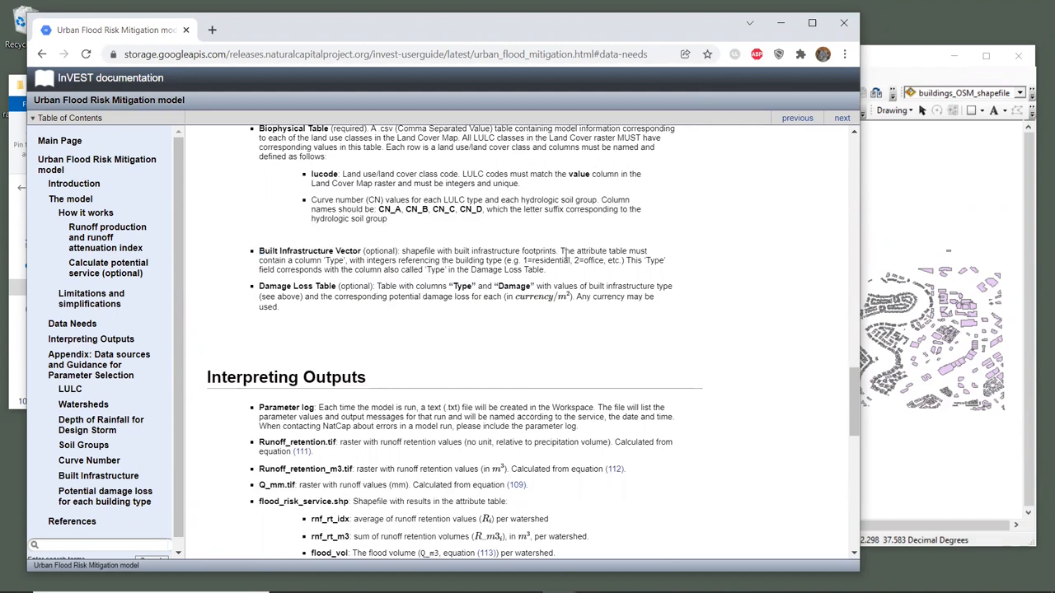
{"action": "left_click_drag", "start_coordinate": [561, 251], "coordinate": [330, 261]}
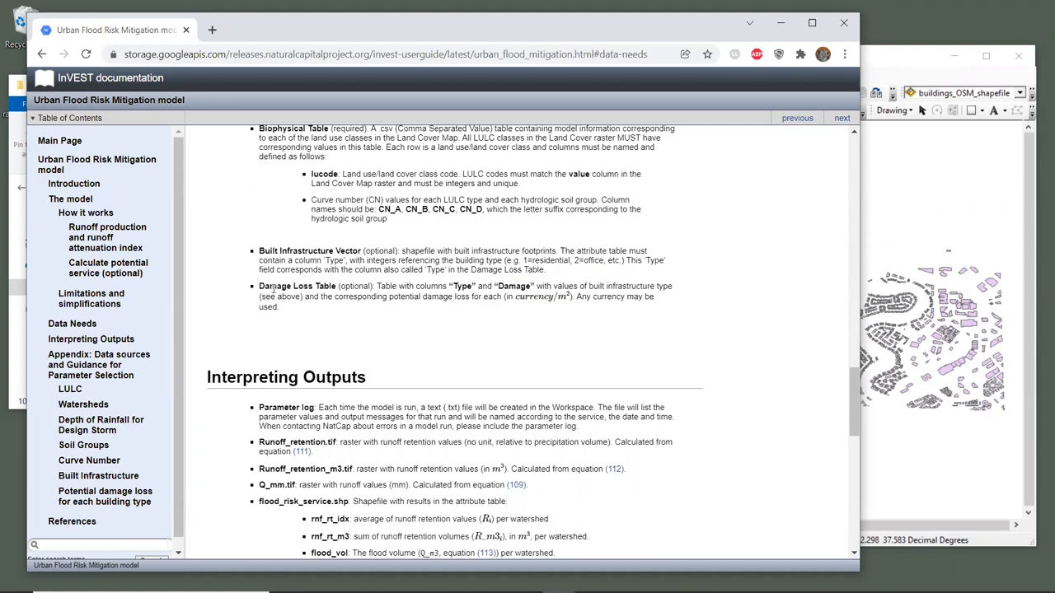
{"action": "mouse_move", "coordinate": [781, 164]}
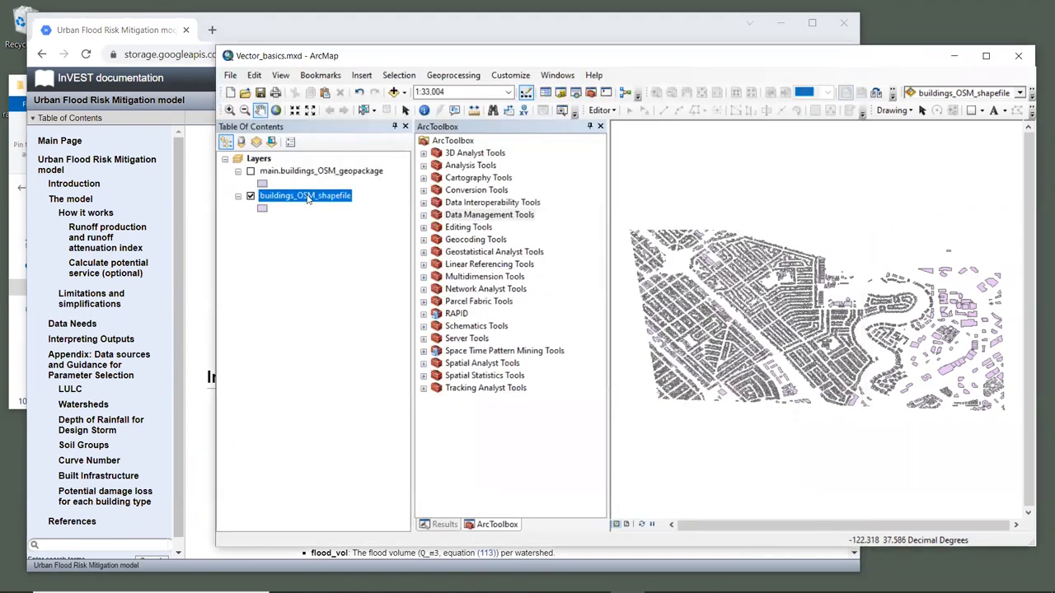
- Add a Short Integer field named Type to the buildings_OSM_shapefile attribute table
{"action": "right_click", "coordinate": [305, 195]}
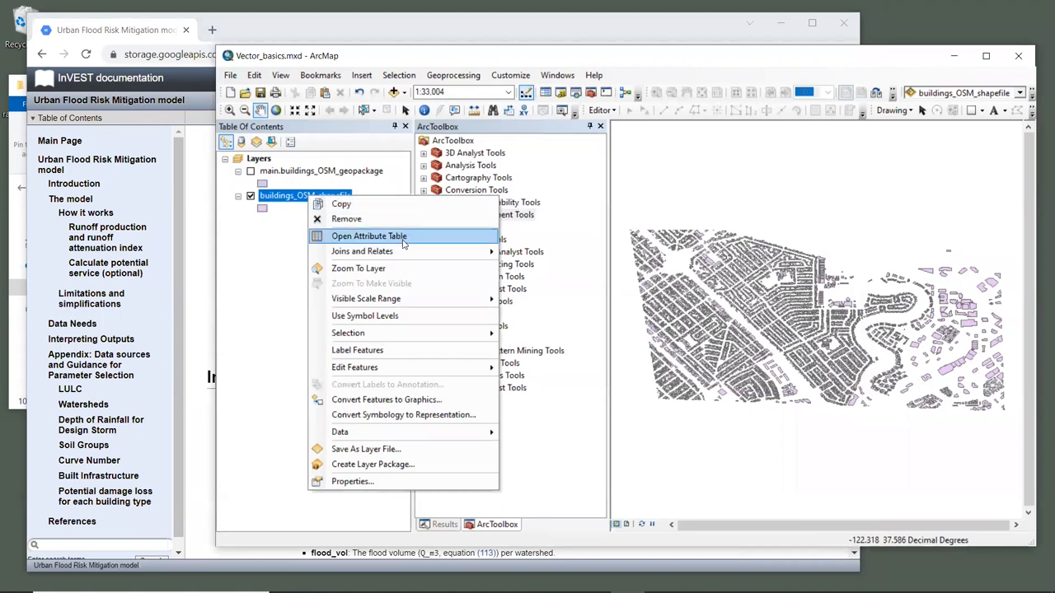
{"action": "left_click", "coordinate": [370, 237]}
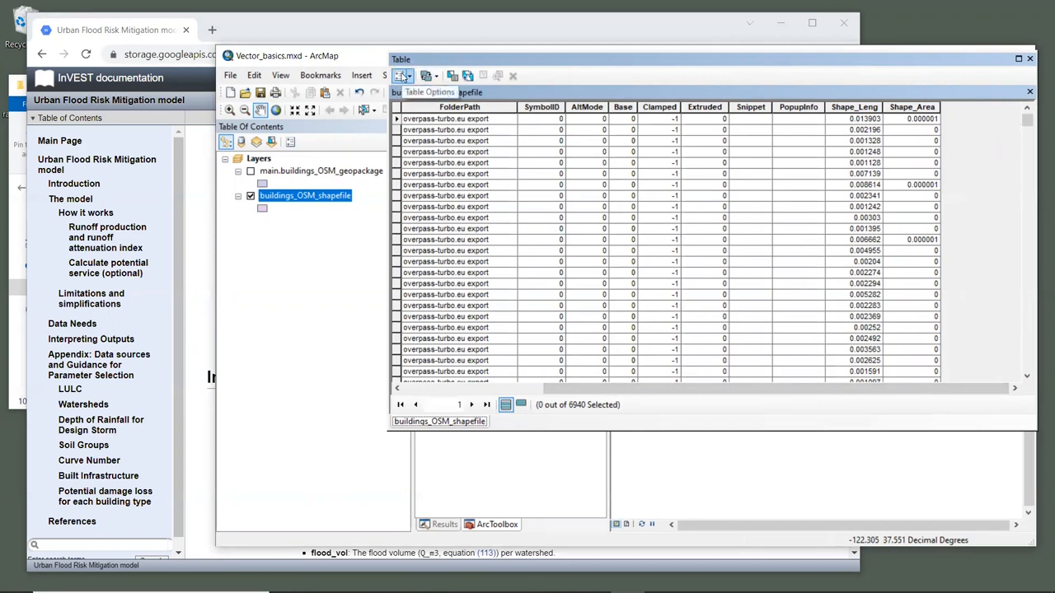
{"action": "left_click", "coordinate": [429, 76]}
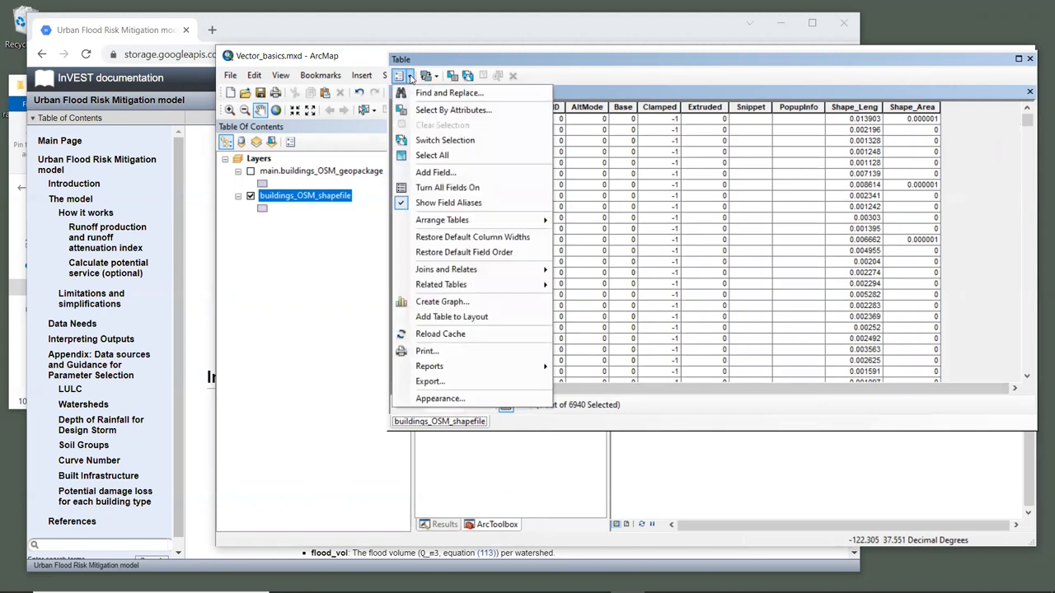
{"action": "mouse_move", "coordinate": [435, 173]}
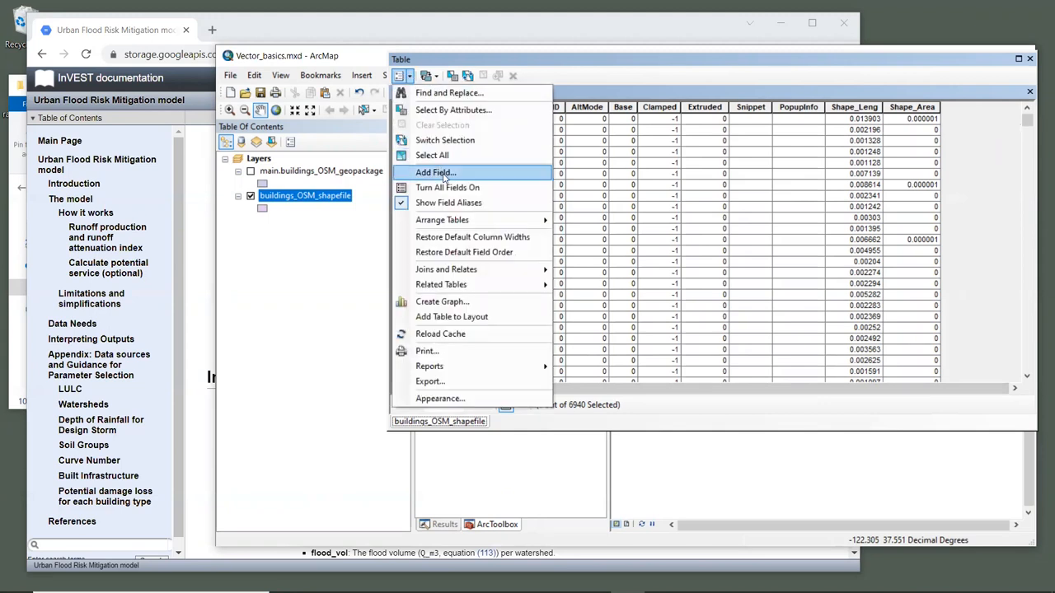
{"action": "mouse_move", "coordinate": [435, 173]}
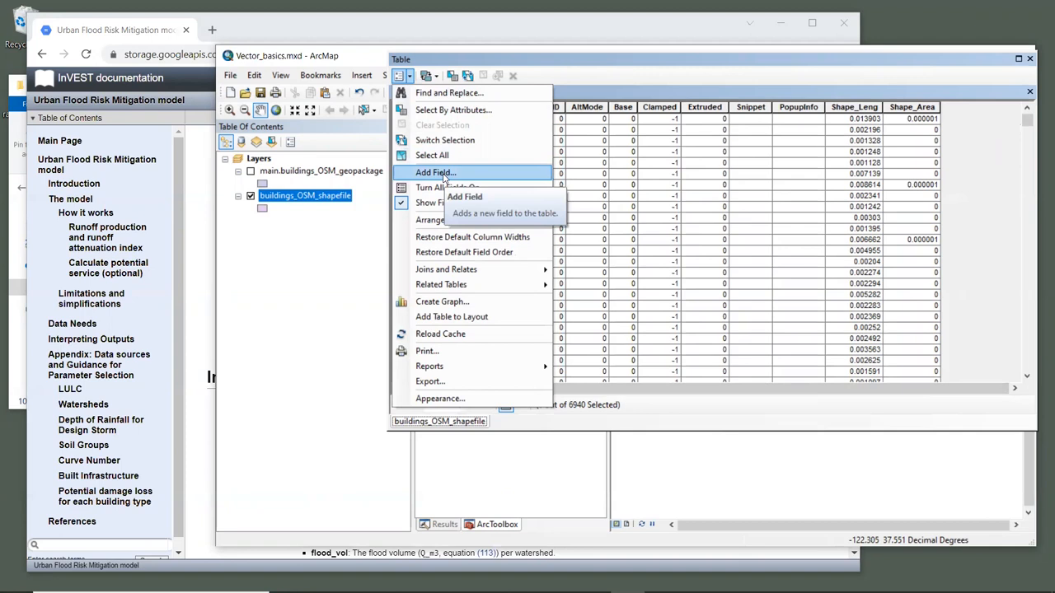
{"action": "left_click", "coordinate": [435, 173]}
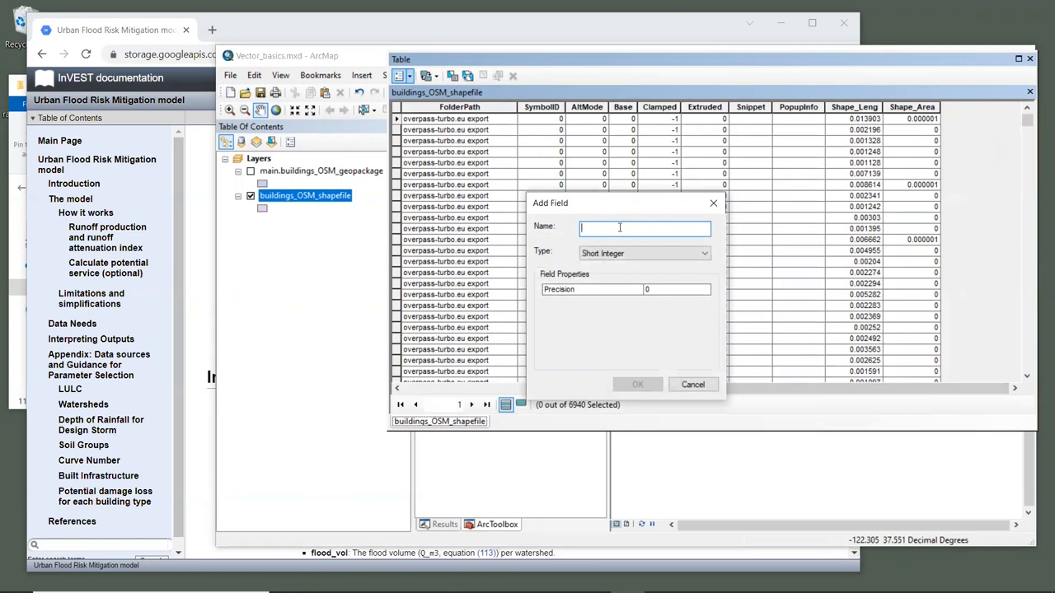
{"action": "type", "text": "Type"}
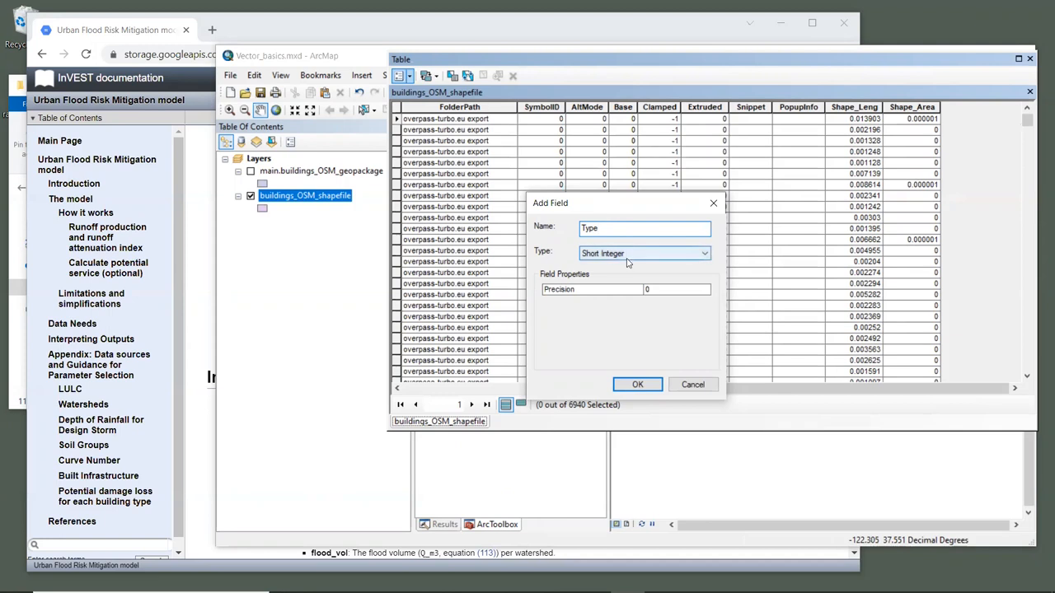
{"action": "left_click", "coordinate": [636, 384]}
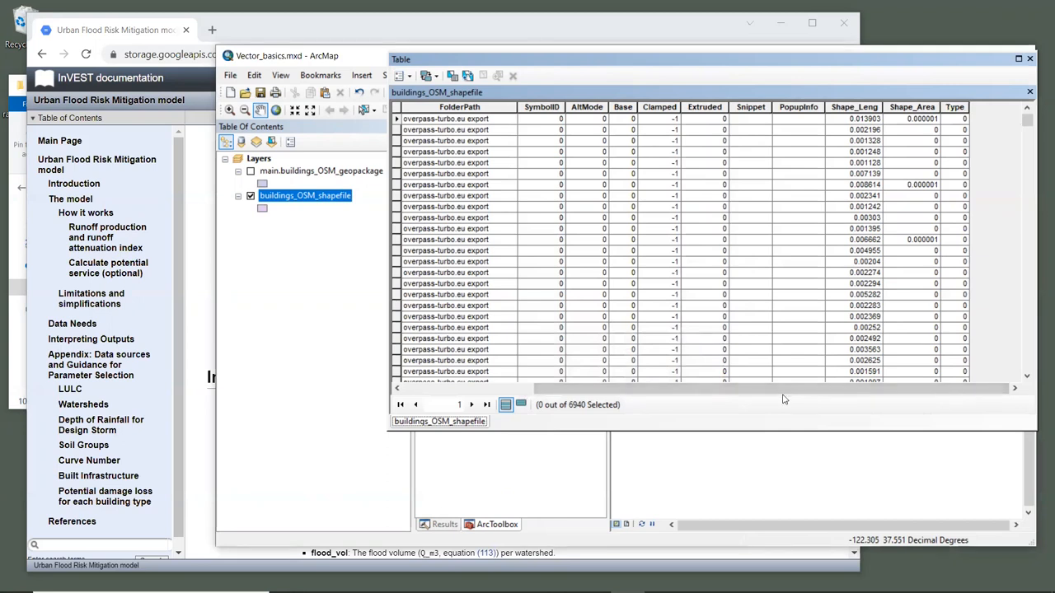
- Select the first six building records in the attribute table
{"action": "left_click", "coordinate": [954, 105]}
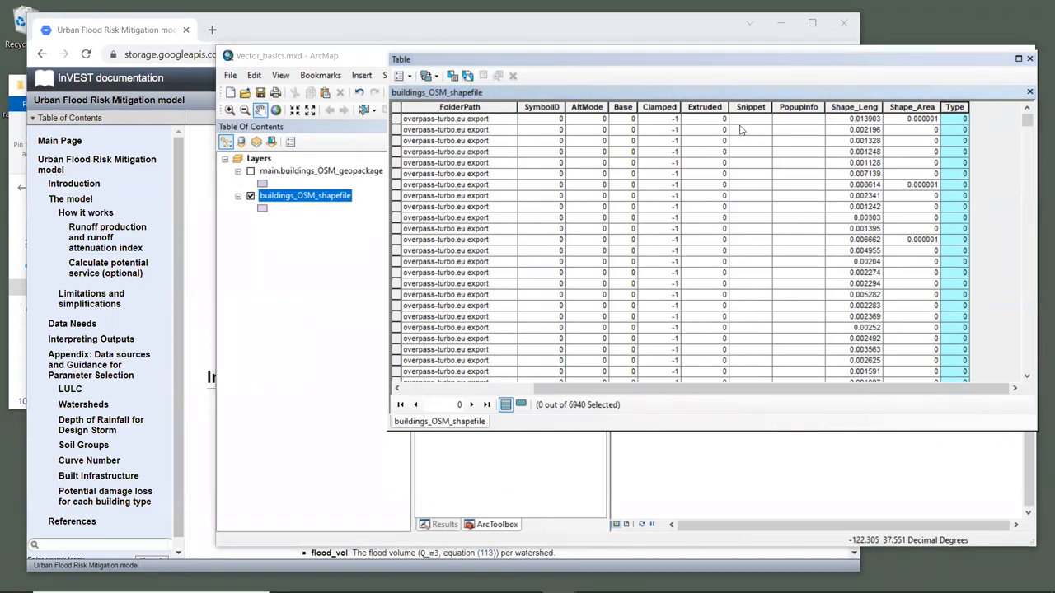
{"action": "mouse_move", "coordinate": [915, 70]}
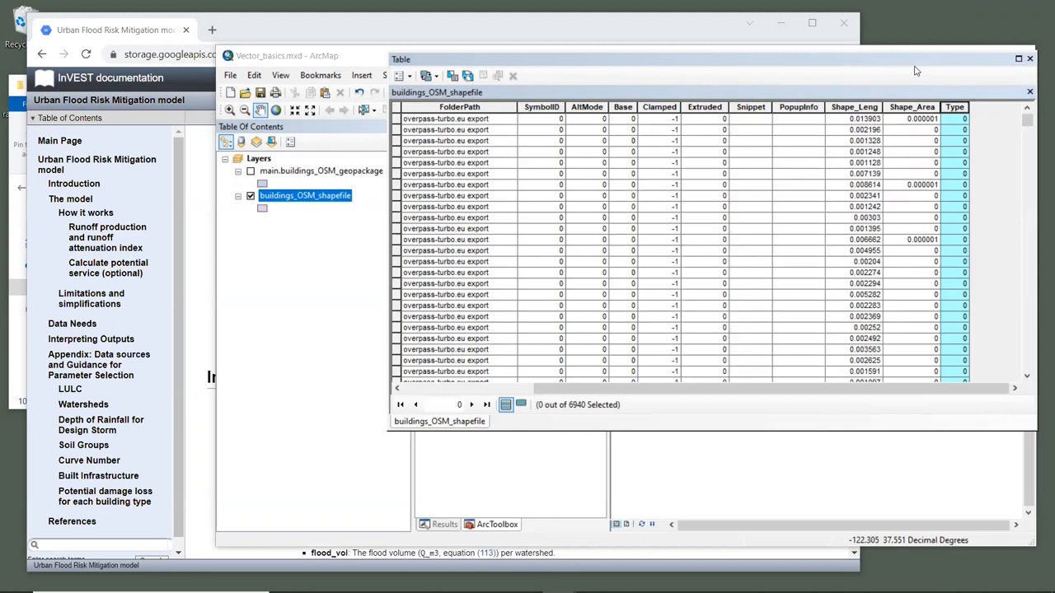
{"action": "mouse_move", "coordinate": [1037, 59]}
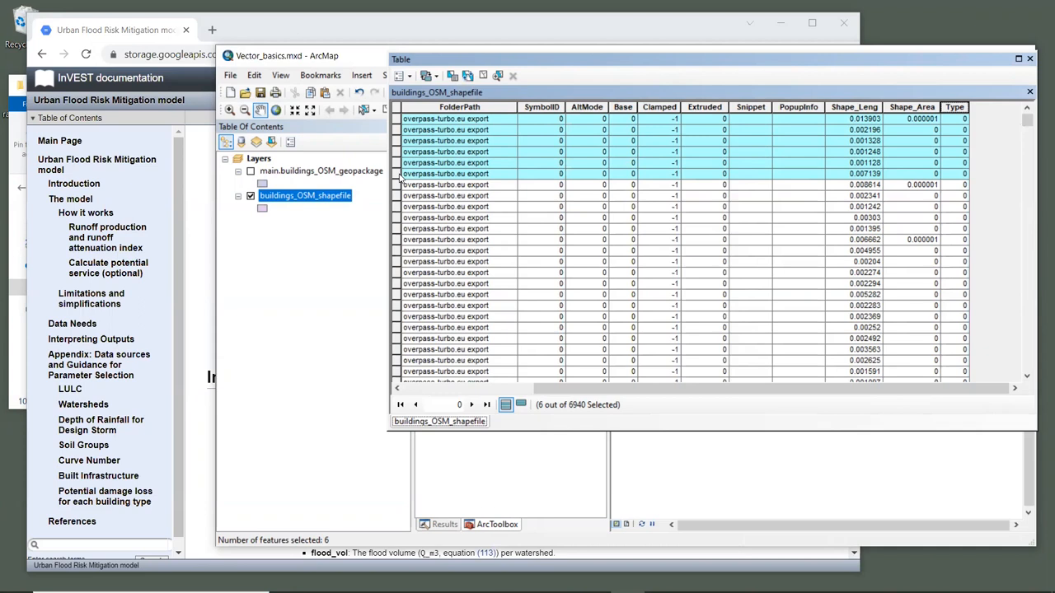
- Clear the selection via Table Options so 0 of 6940 building records are selected
{"action": "left_click", "coordinate": [401, 76]}
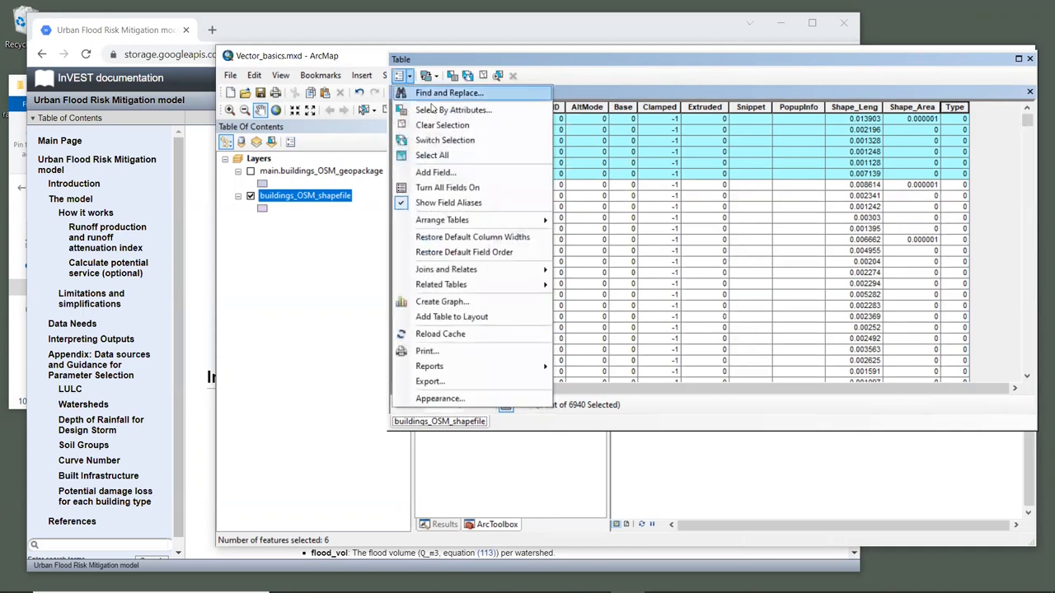
{"action": "mouse_move", "coordinate": [452, 109]}
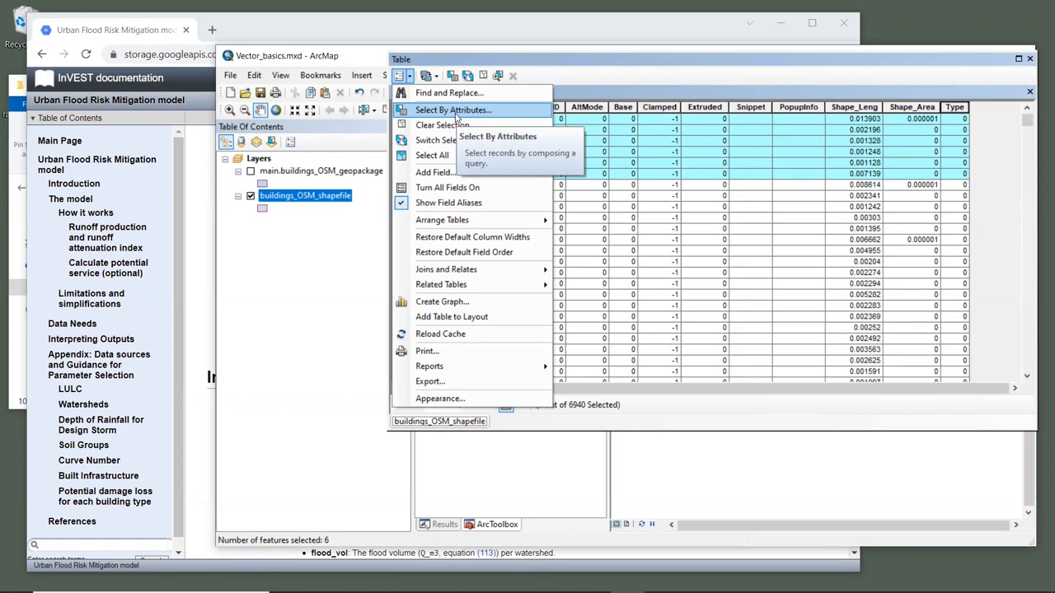
{"action": "mouse_move", "coordinate": [560, 67]}
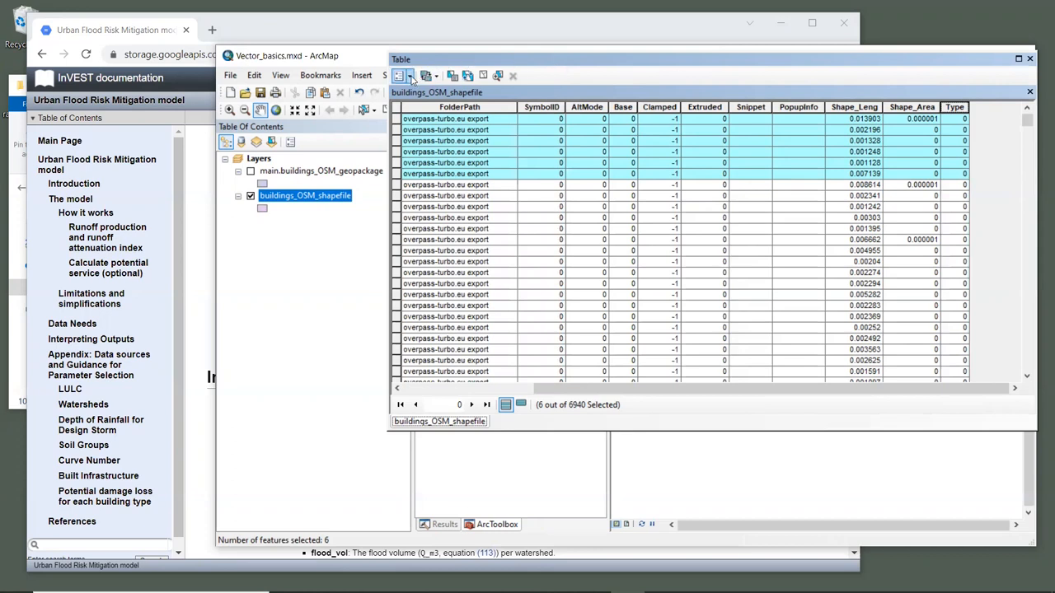
{"action": "left_click", "coordinate": [399, 75]}
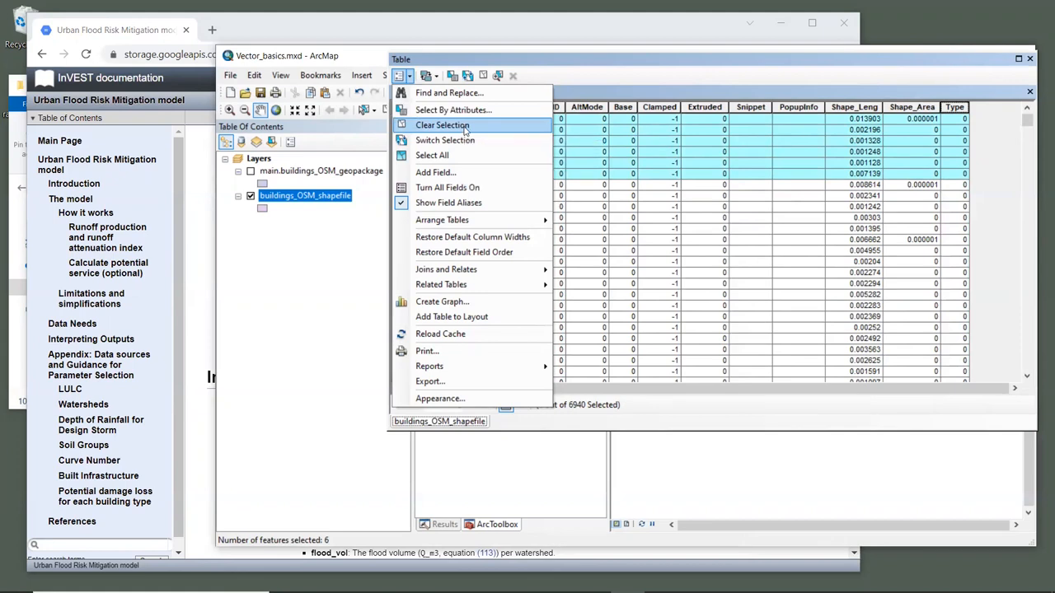
{"action": "left_click", "coordinate": [442, 125]}
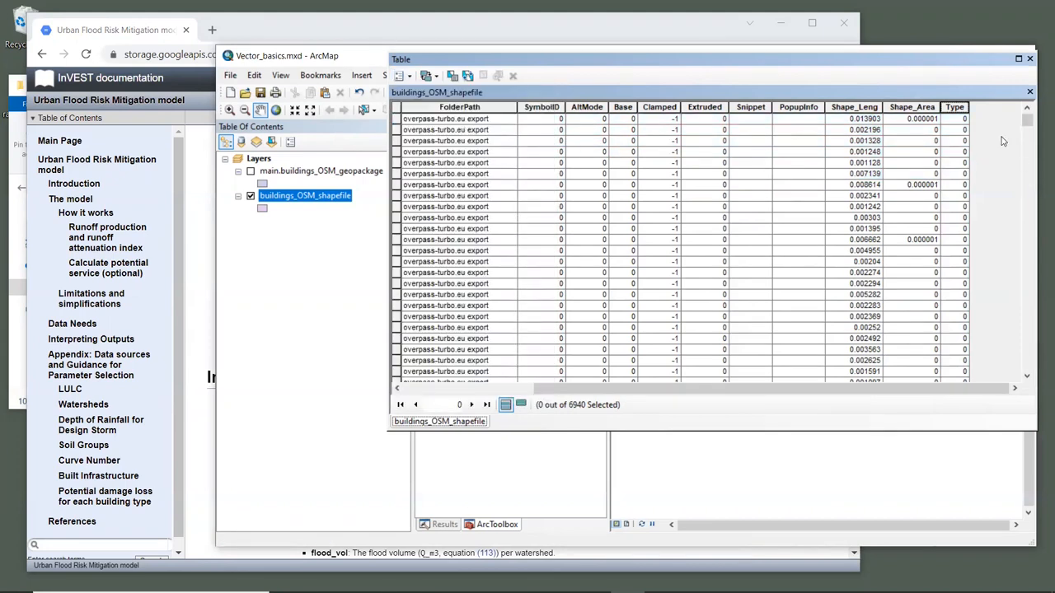
{"action": "mouse_move", "coordinate": [954, 107]}
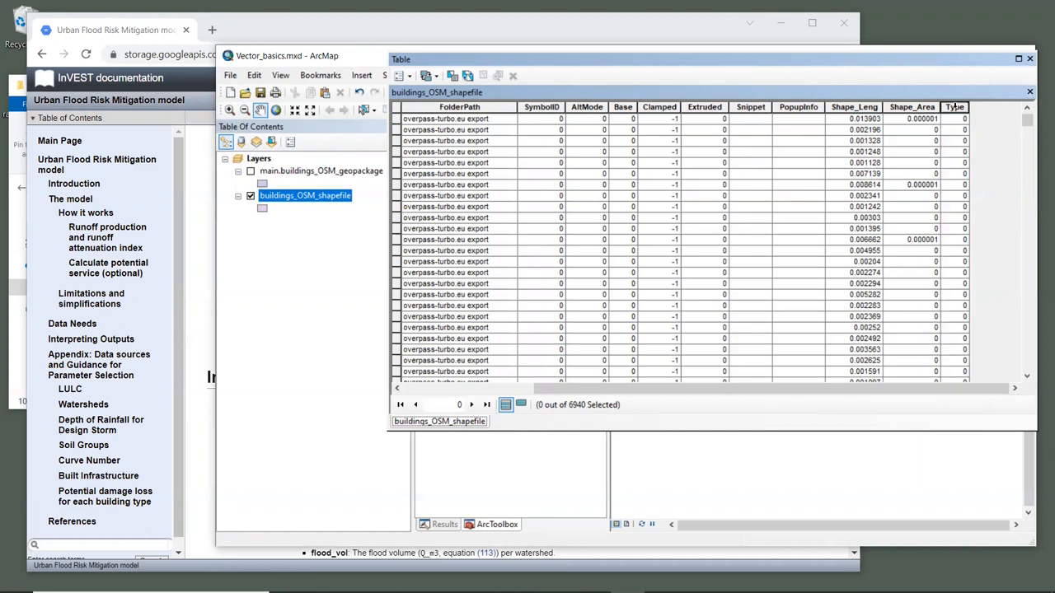
- Use the Field Calculator to set Type = 1 for all 6940 building records
{"action": "right_click", "coordinate": [955, 108]}
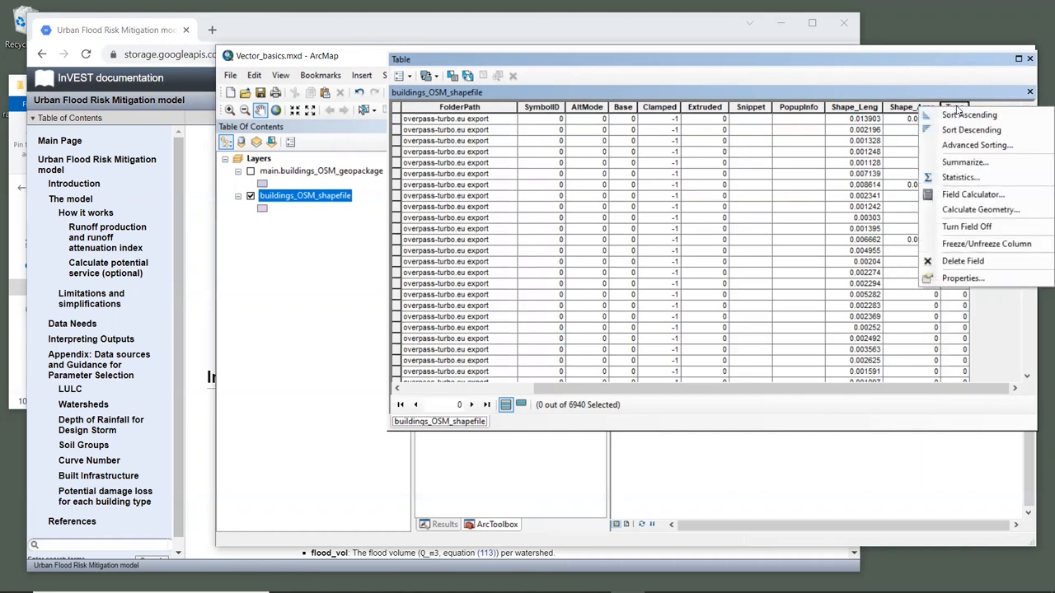
{"action": "mouse_move", "coordinate": [973, 194]}
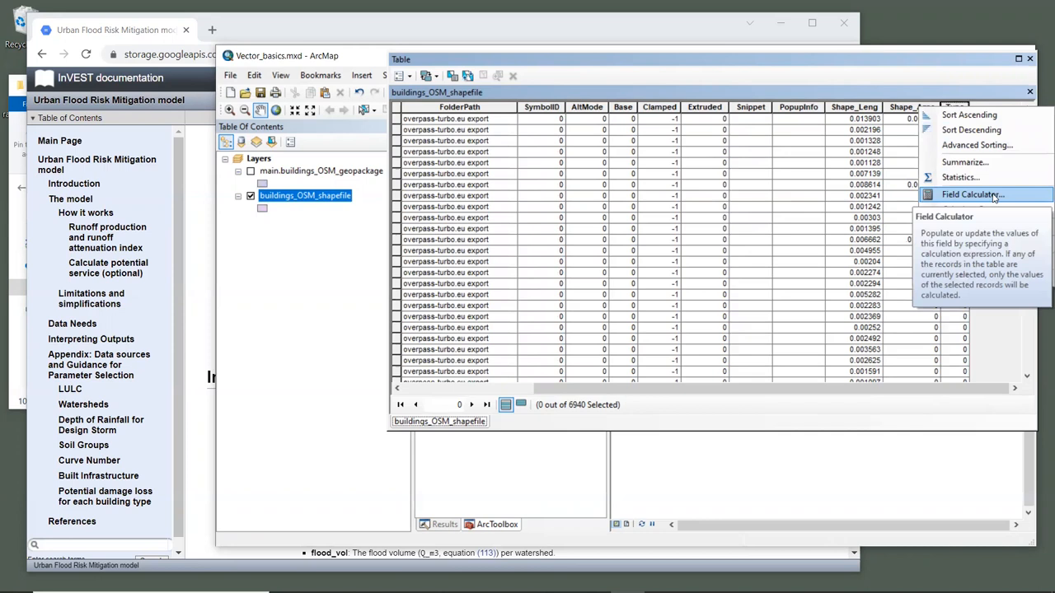
{"action": "left_click", "coordinate": [973, 194]}
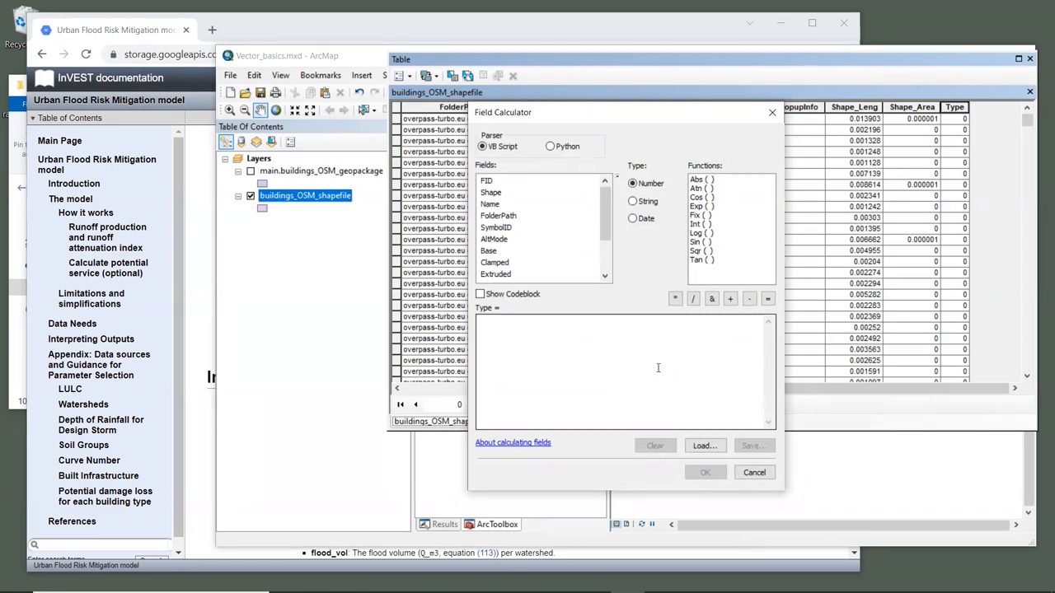
{"action": "mouse_move", "coordinate": [619, 413]}
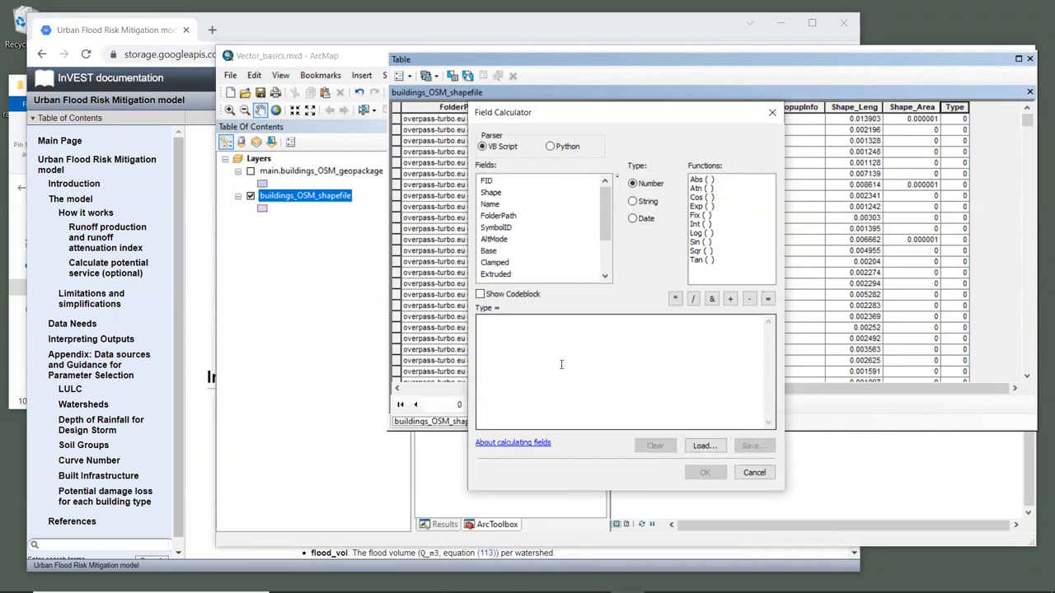
{"action": "mouse_move", "coordinate": [649, 383]}
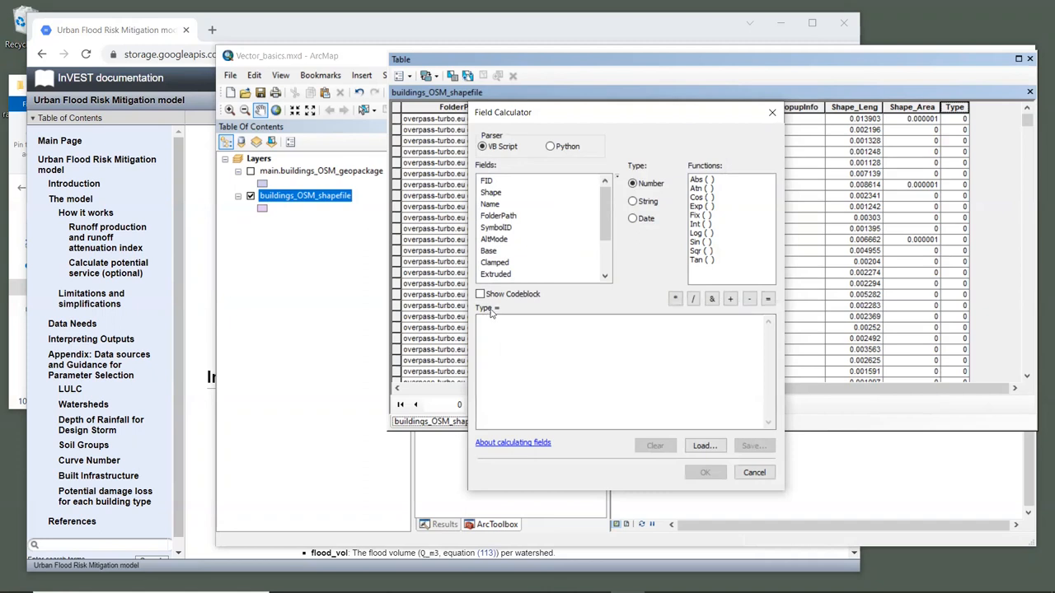
{"action": "mouse_move", "coordinate": [485, 316]}
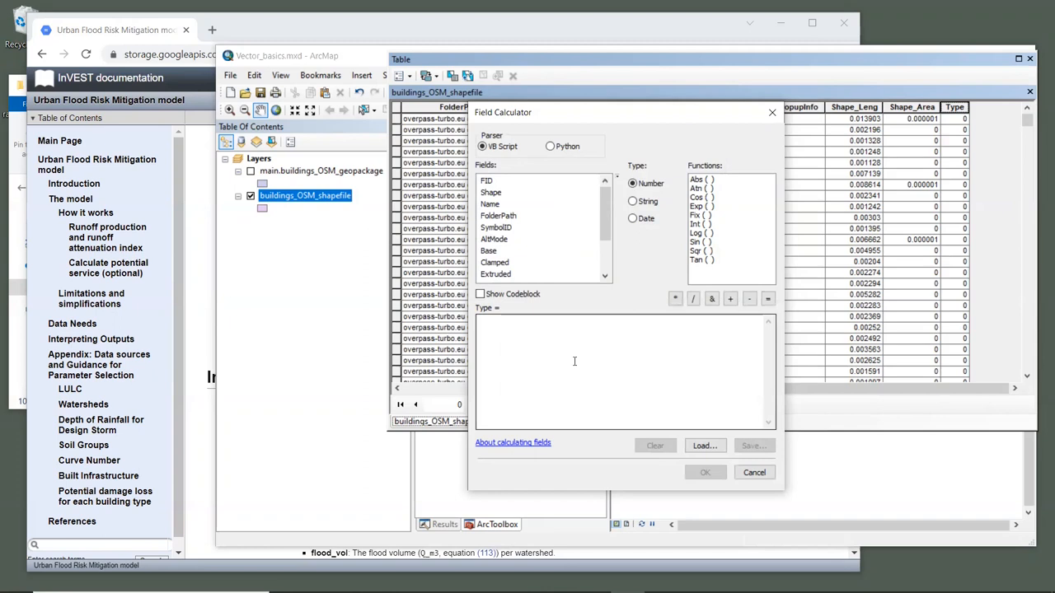
{"action": "left_click", "coordinate": [574, 362]}
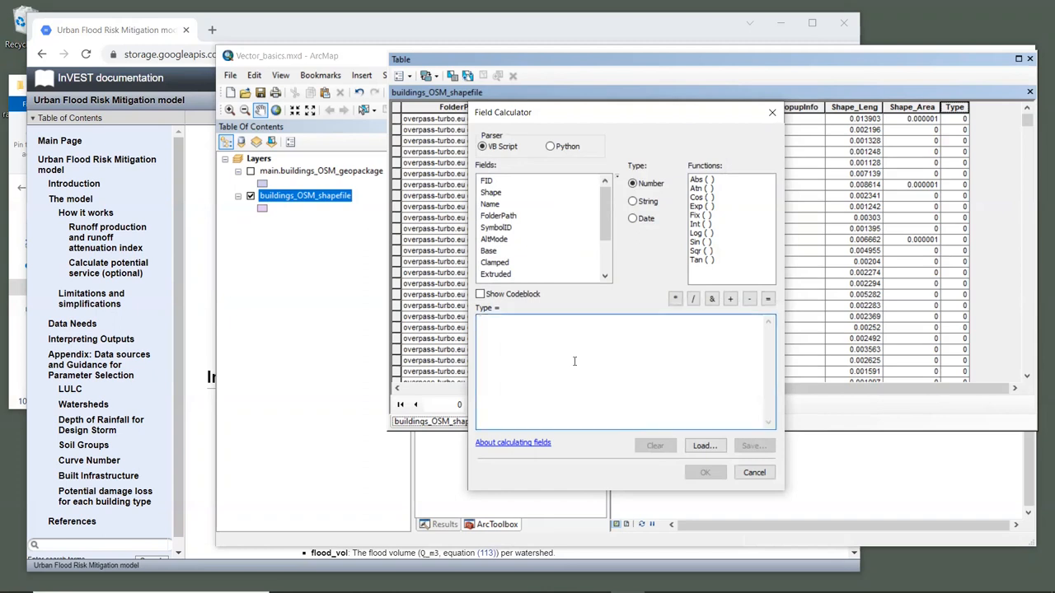
{"action": "type", "text": "1"}
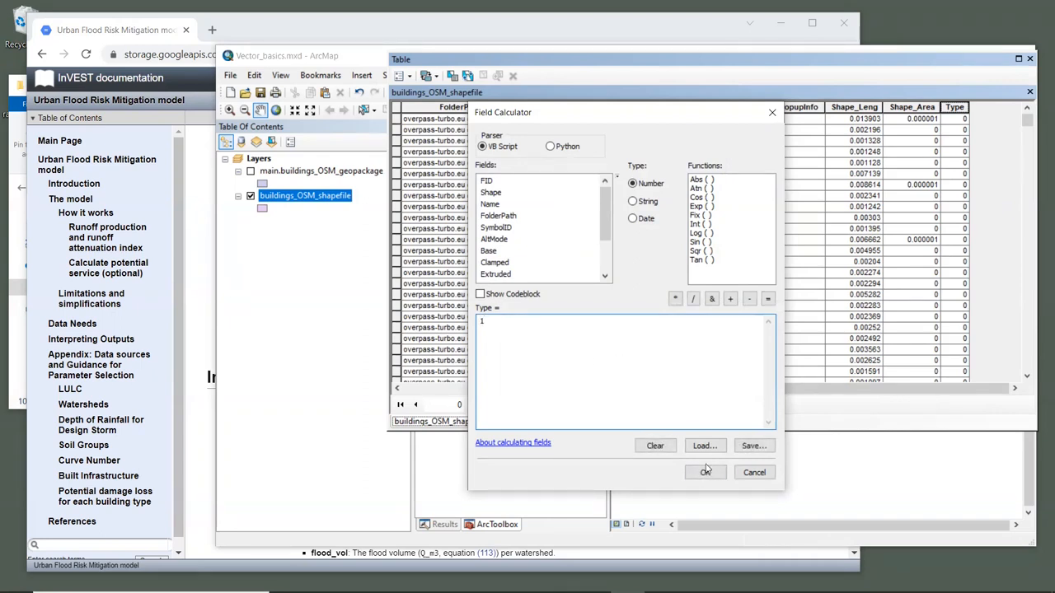
{"action": "left_click", "coordinate": [706, 472]}
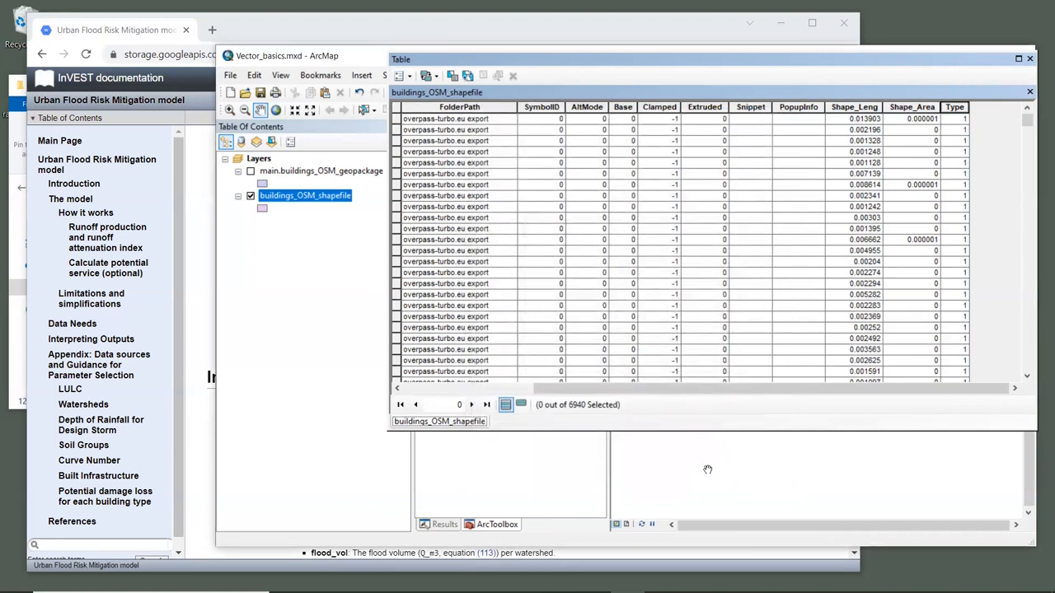
{"action": "mouse_move", "coordinate": [1019, 284]}
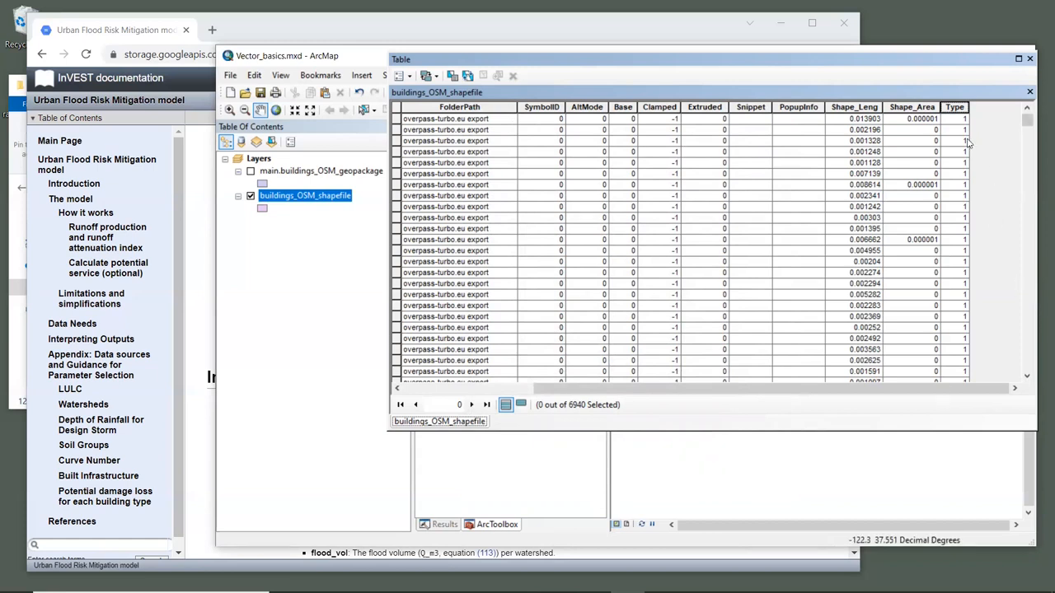
- Close the attribute table to show the buildings map, then bring up the Windows Start app list
{"action": "left_click", "coordinate": [955, 106]}
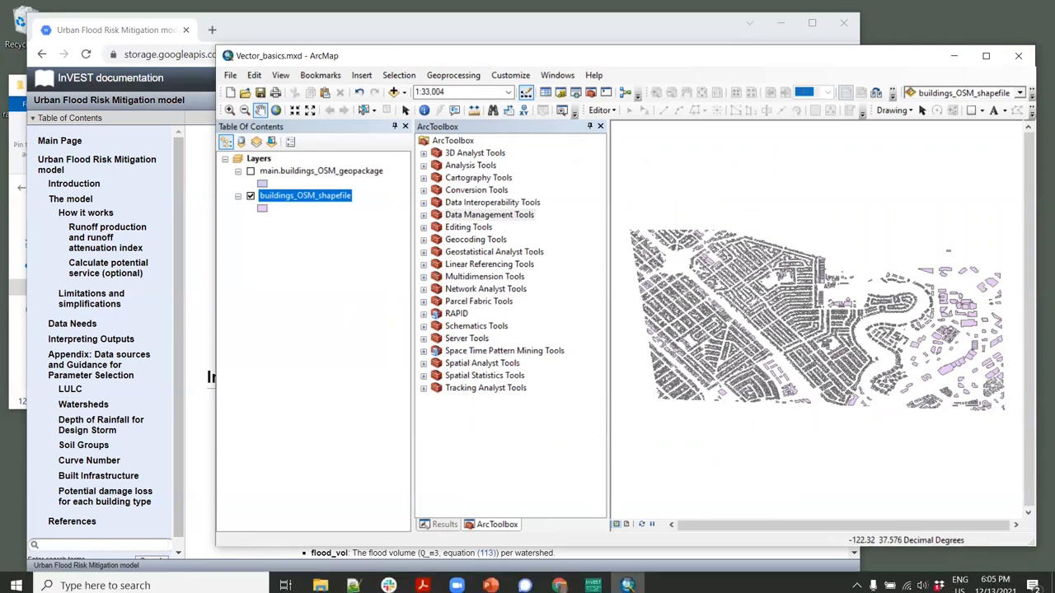
{"action": "left_click", "coordinate": [15, 580]}
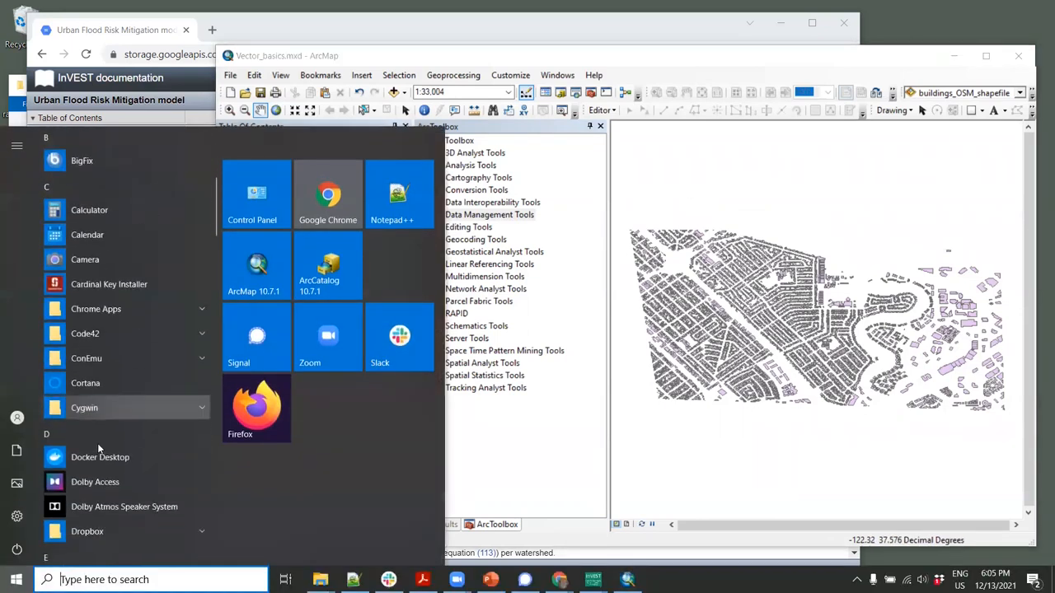
- Launch Excel from the Start menu and bring the InVEST documentation back to the front
{"action": "left_click", "coordinate": [112, 284]}
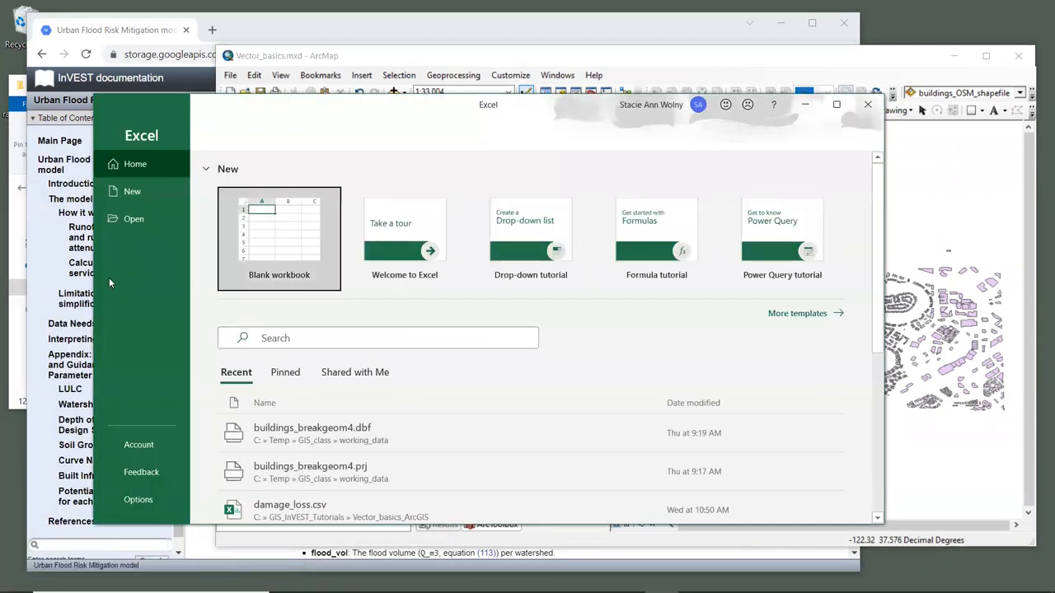
{"action": "left_click", "coordinate": [278, 239]}
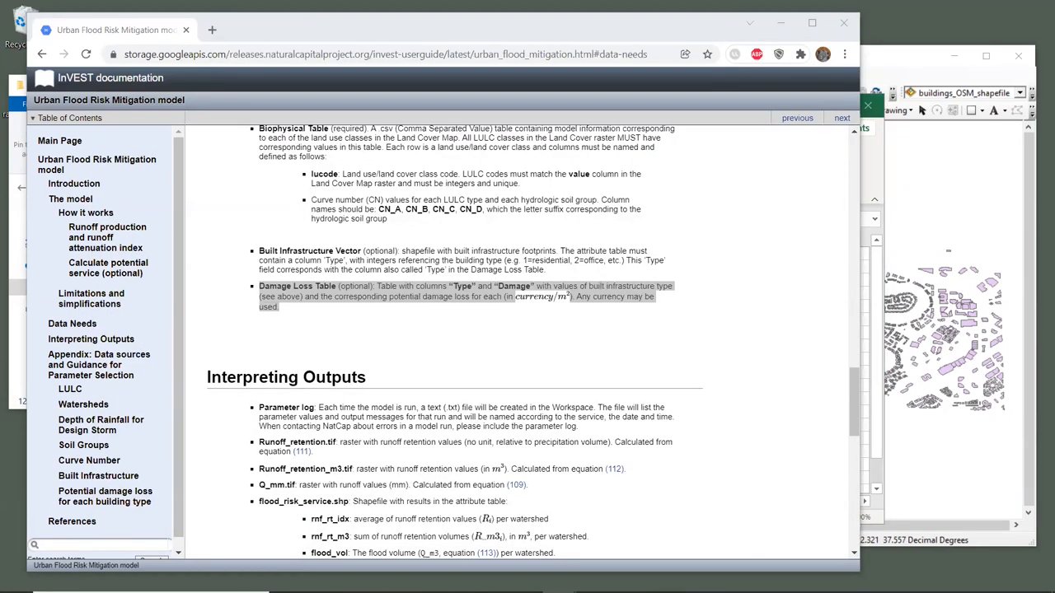
{"action": "mouse_move", "coordinate": [548, 345]}
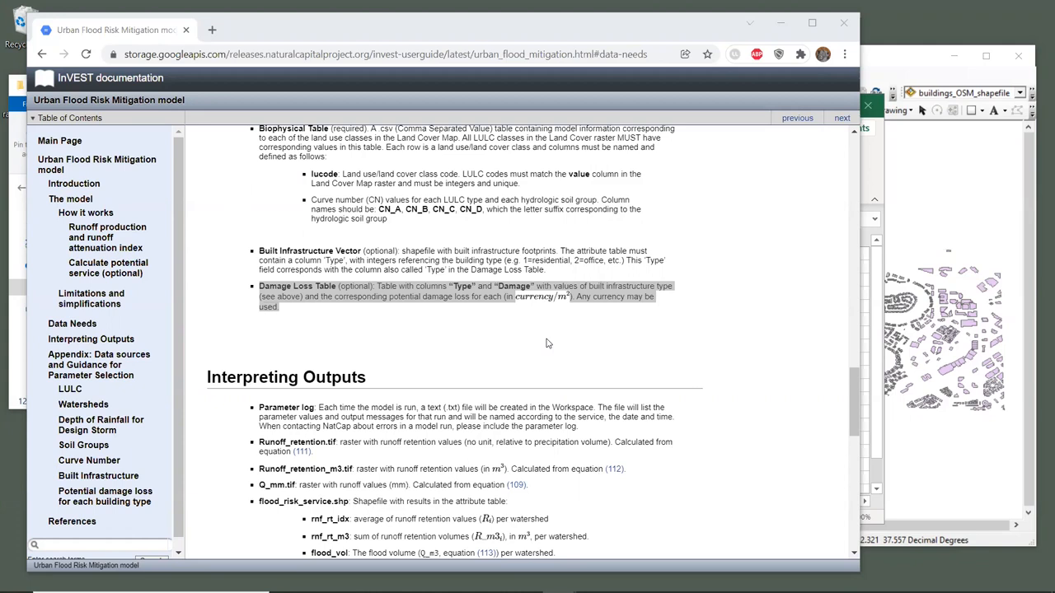
{"action": "mouse_move", "coordinate": [731, 112]}
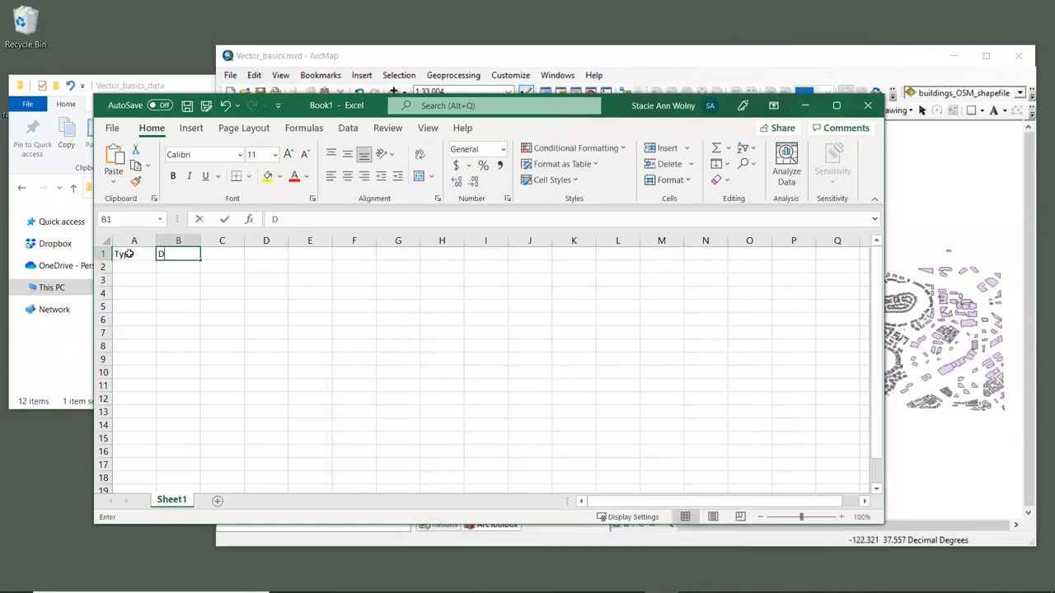
- Enter Type and Damage headers in Sheet1 with one row holding 1 and 100
{"action": "type", "text": "amage"}
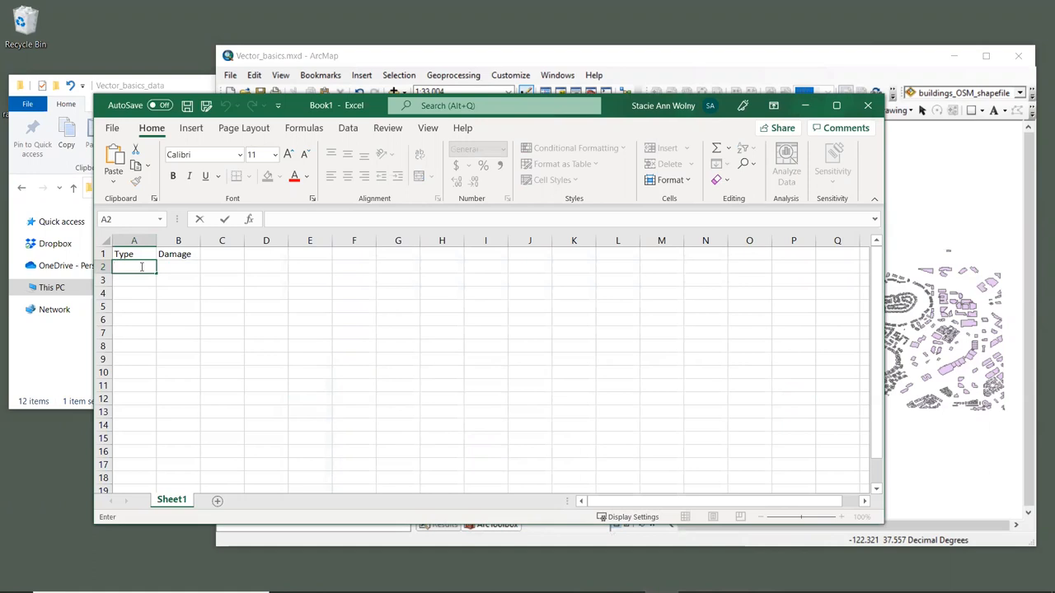
{"action": "type", "text": "1"}
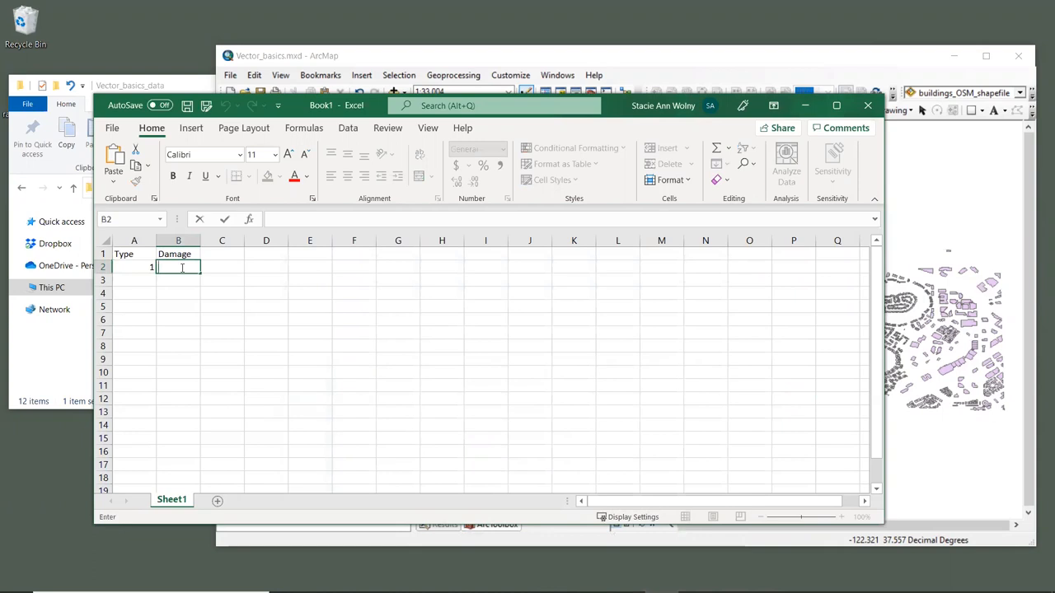
{"action": "type", "text": "100"}
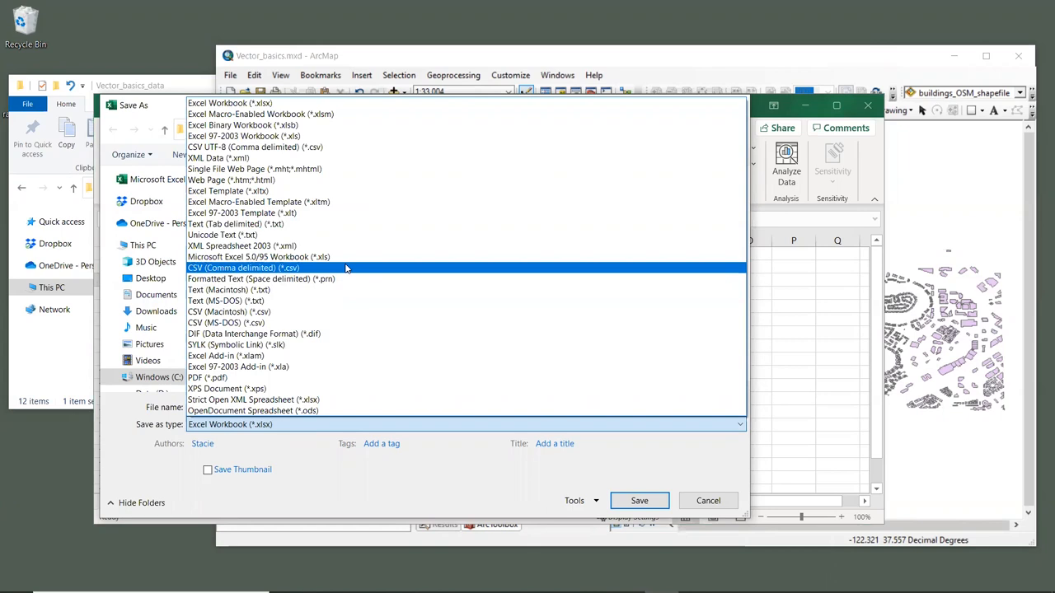
- Save the table as damage_loss.csv in CSV (Comma delimited) format in the Vector_basics_ArcGIS folder
{"action": "left_click", "coordinate": [244, 267]}
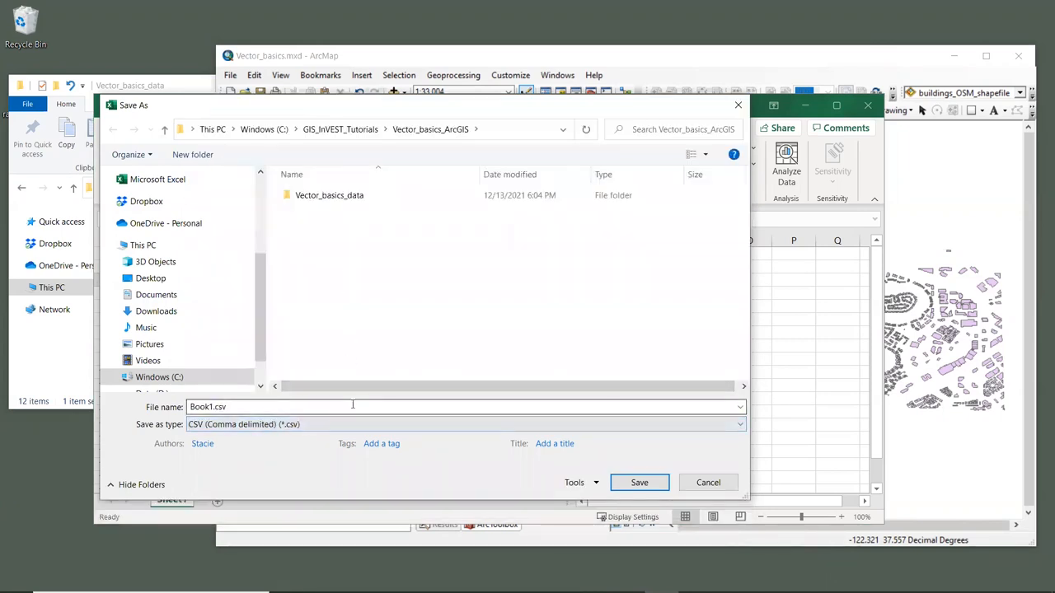
{"action": "left_click", "coordinate": [330, 405]}
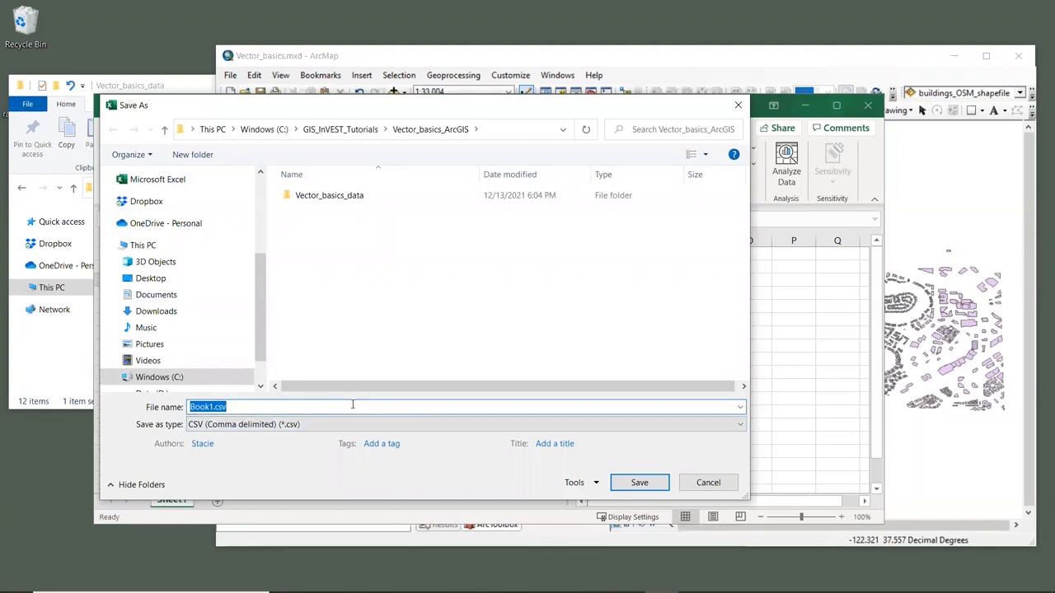
{"action": "type", "text": "damage_loss"}
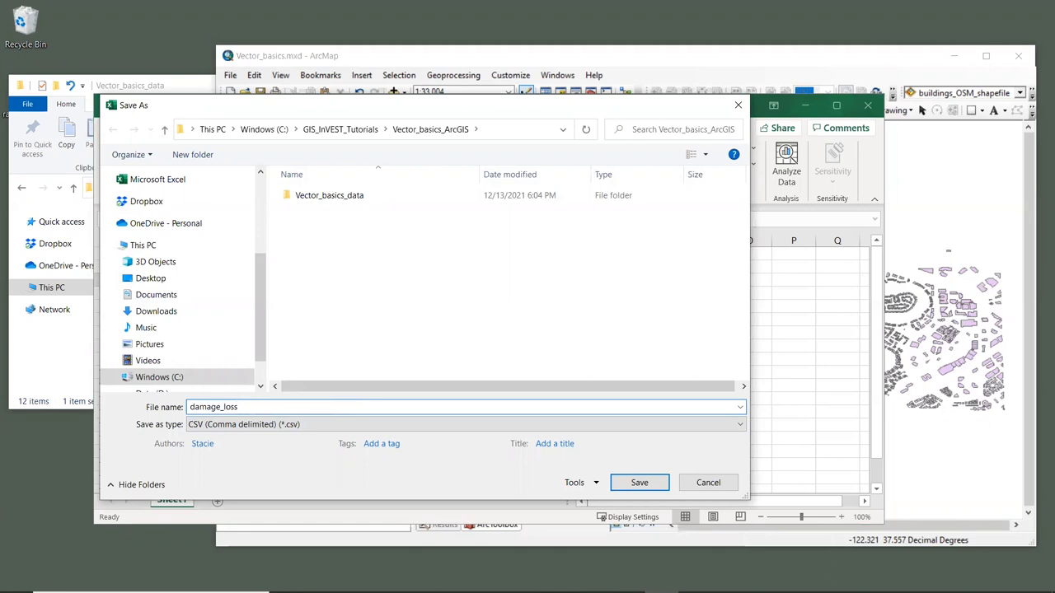
{"action": "type", "text": ".csv"}
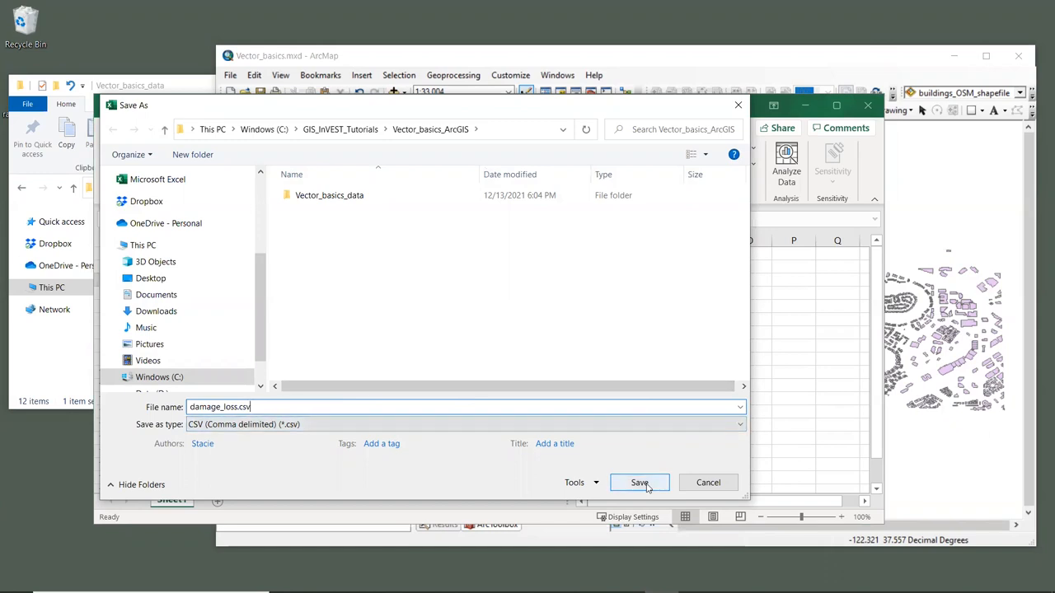
{"action": "left_click", "coordinate": [639, 481]}
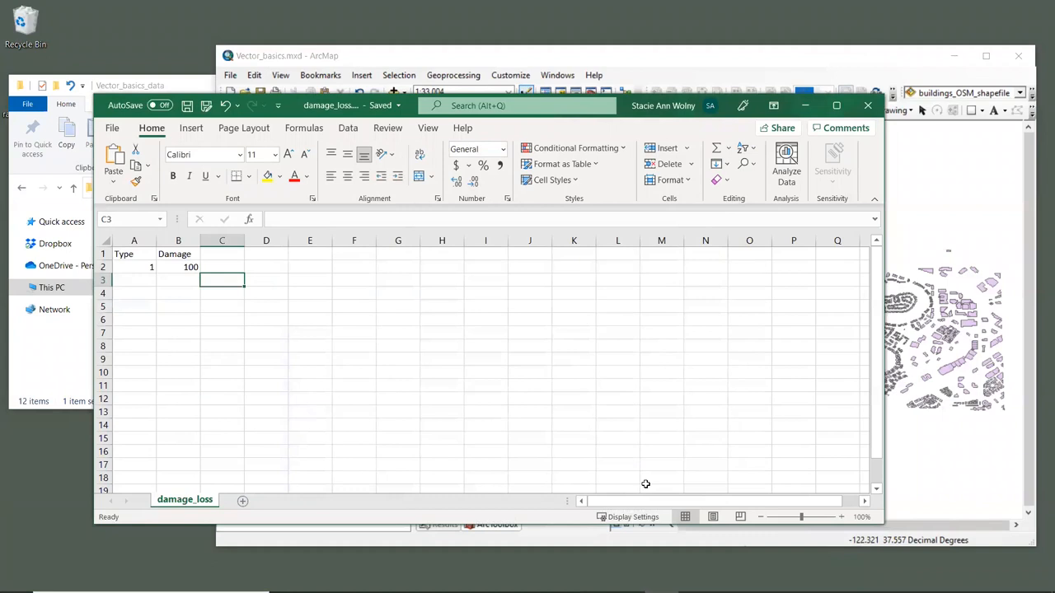
{"action": "mouse_move", "coordinate": [649, 466]}
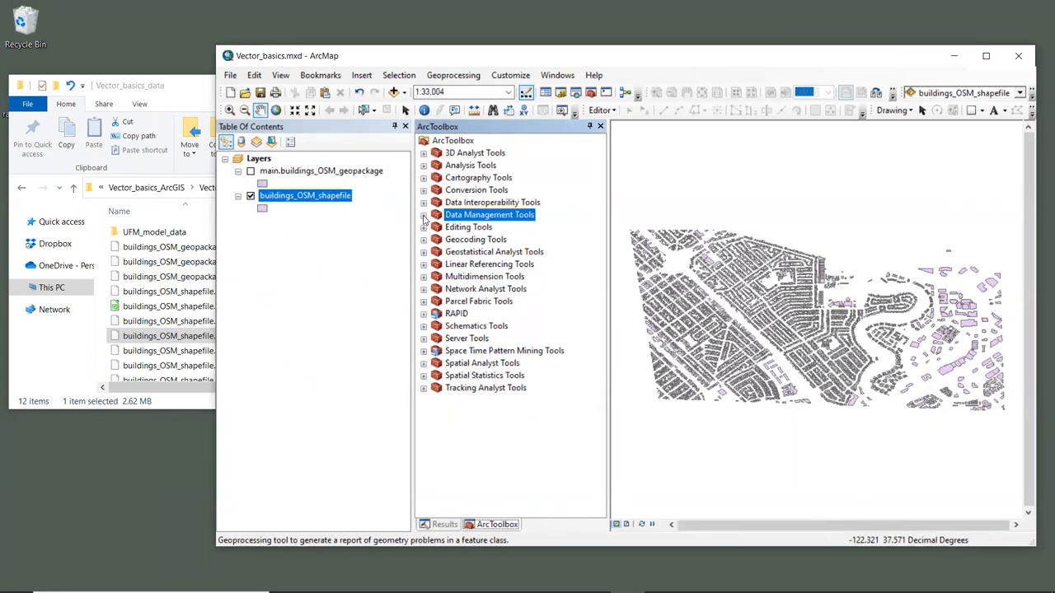
- Run Check Geometry on buildings_OSM_shapefile, reporting a null geometry and a self intersection, then dismiss the report
{"action": "left_click", "coordinate": [425, 214]}
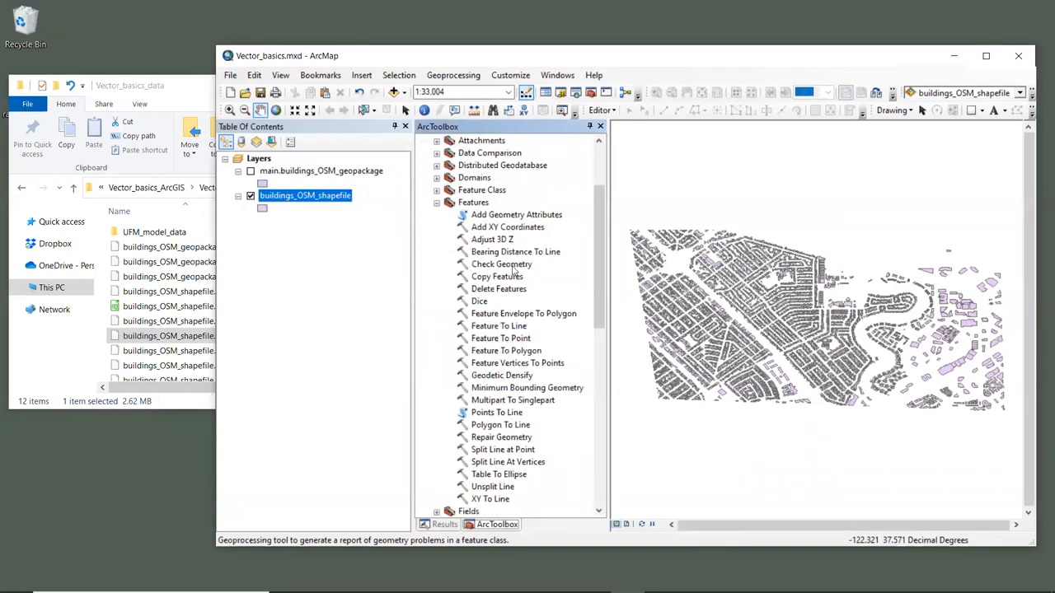
{"action": "left_click", "coordinate": [501, 264]}
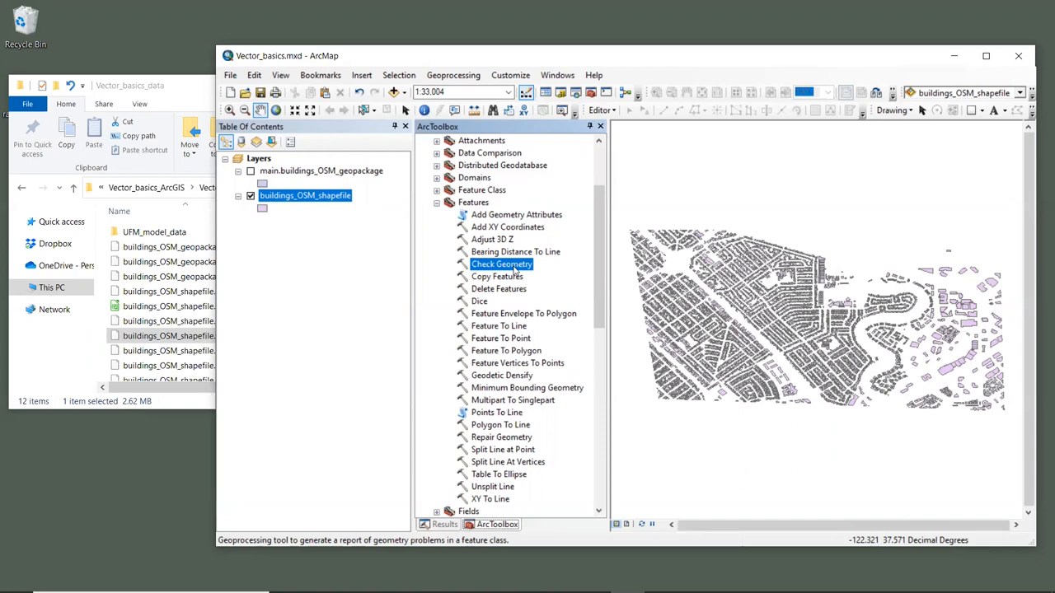
{"action": "double_click", "coordinate": [501, 263]}
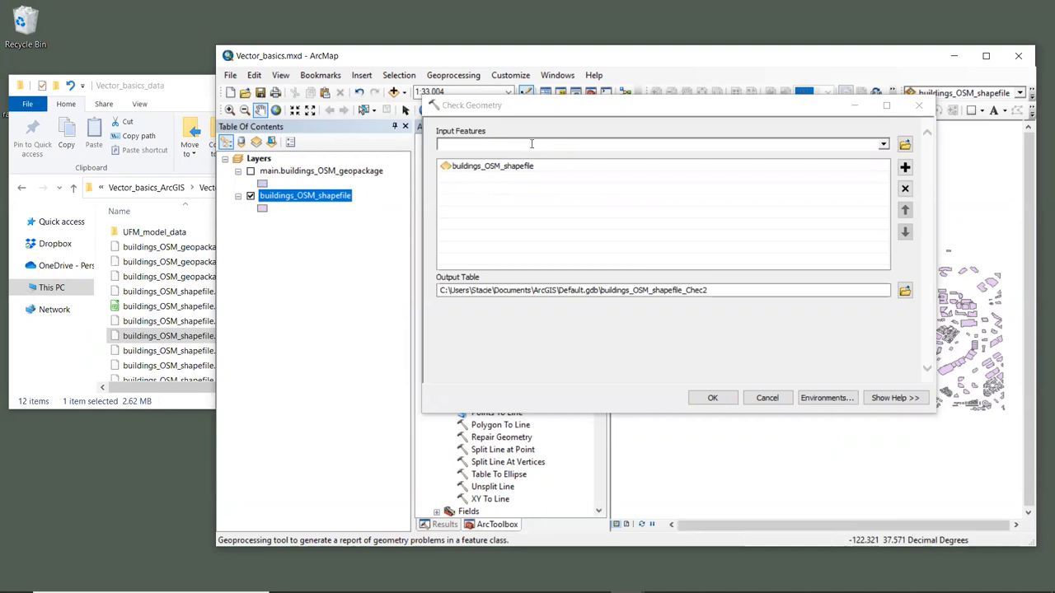
{"action": "mouse_move", "coordinate": [613, 260]}
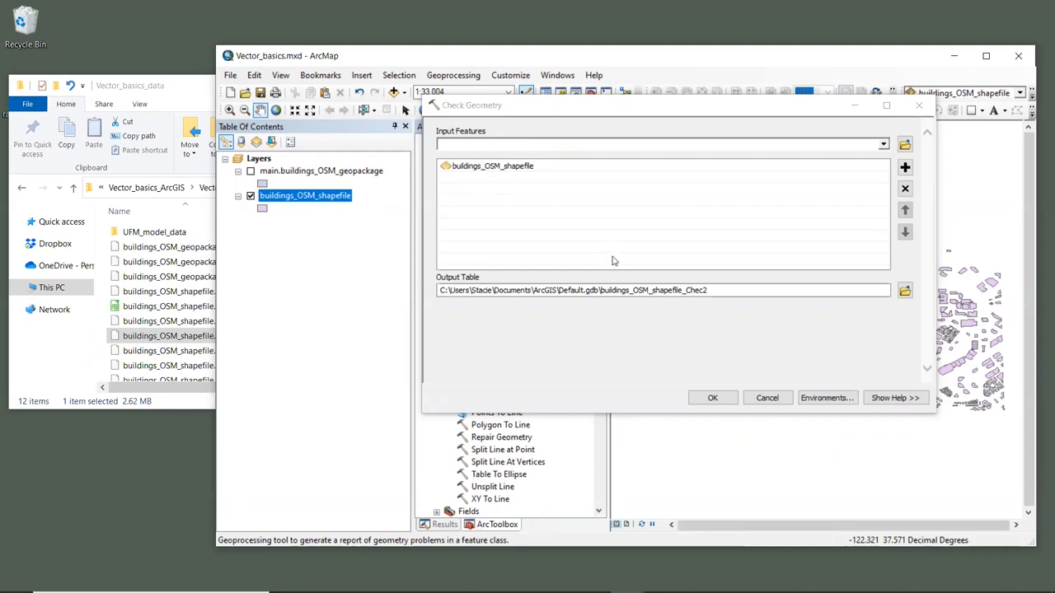
{"action": "mouse_move", "coordinate": [761, 320]}
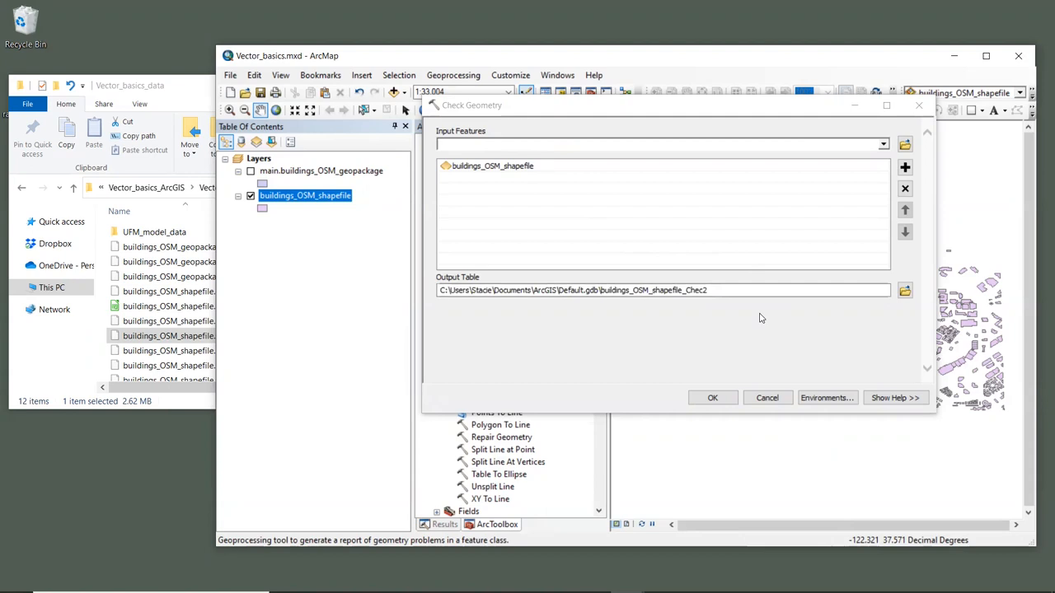
{"action": "left_click", "coordinate": [712, 397]}
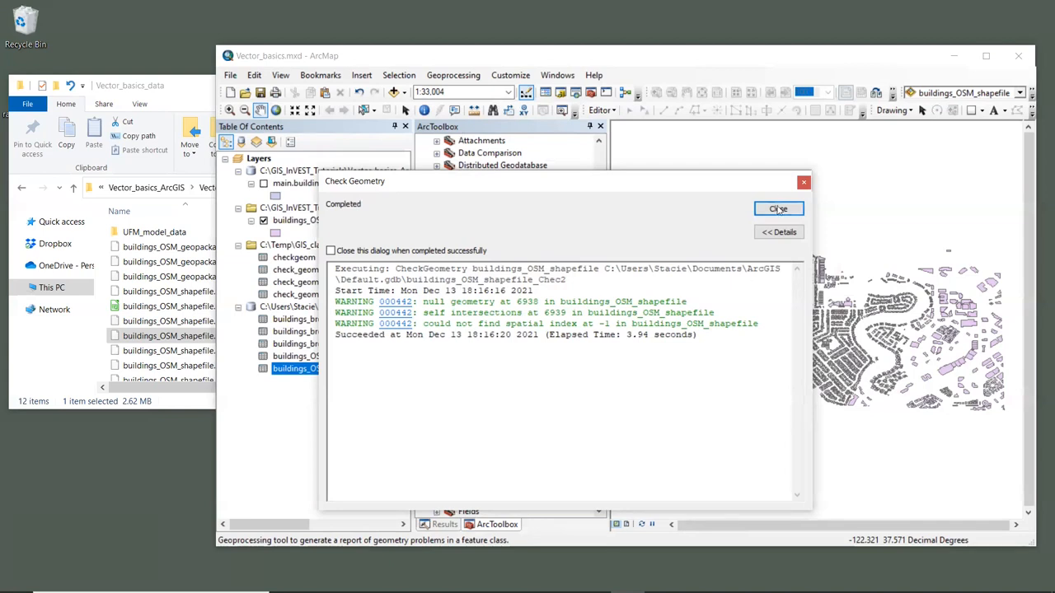
{"action": "left_click", "coordinate": [778, 208]}
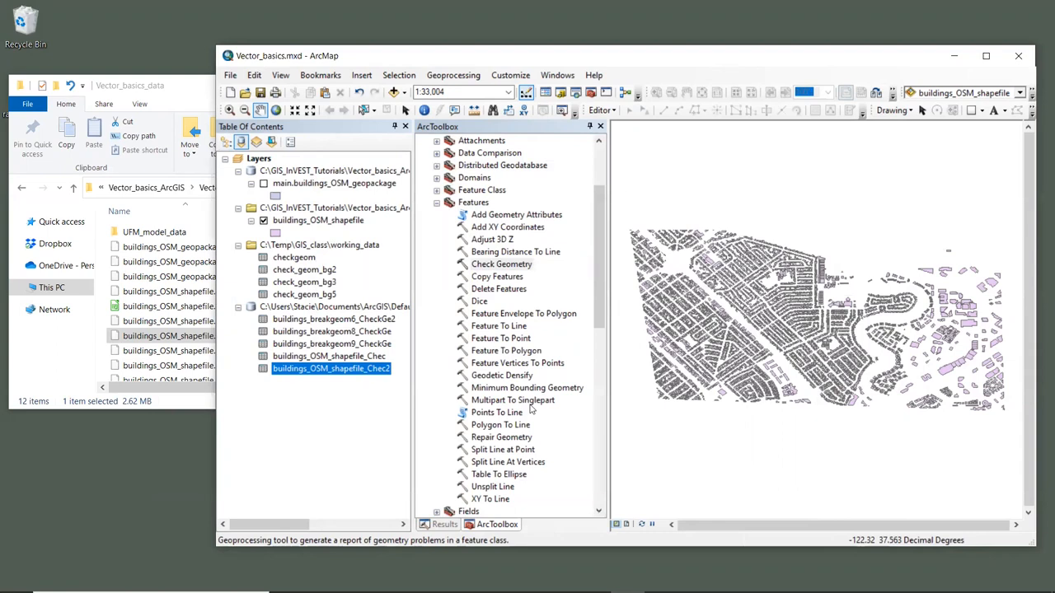
{"action": "mouse_move", "coordinate": [501, 437]}
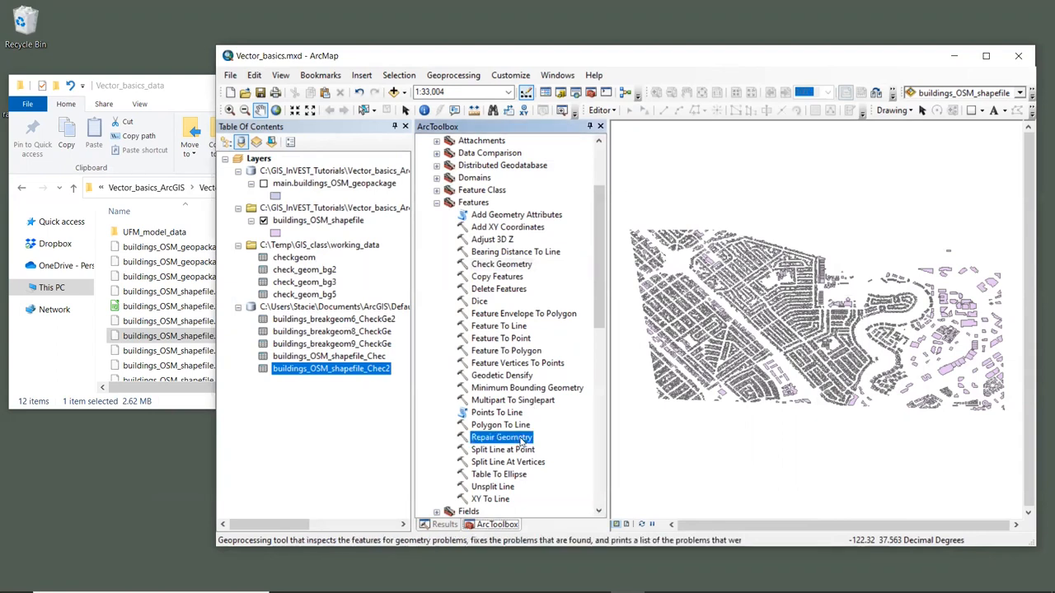
- Set up Repair Geometry with buildings_OSM_shapefile as input, keeping Delete Features with Null Geometry checked
{"action": "double_click", "coordinate": [501, 437]}
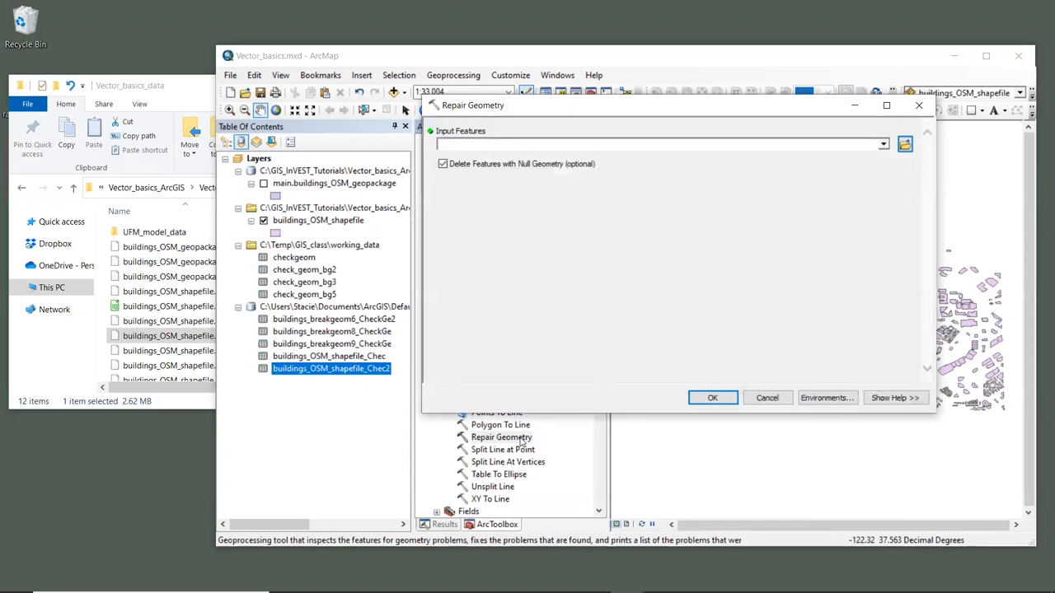
{"action": "mouse_move", "coordinate": [527, 315]}
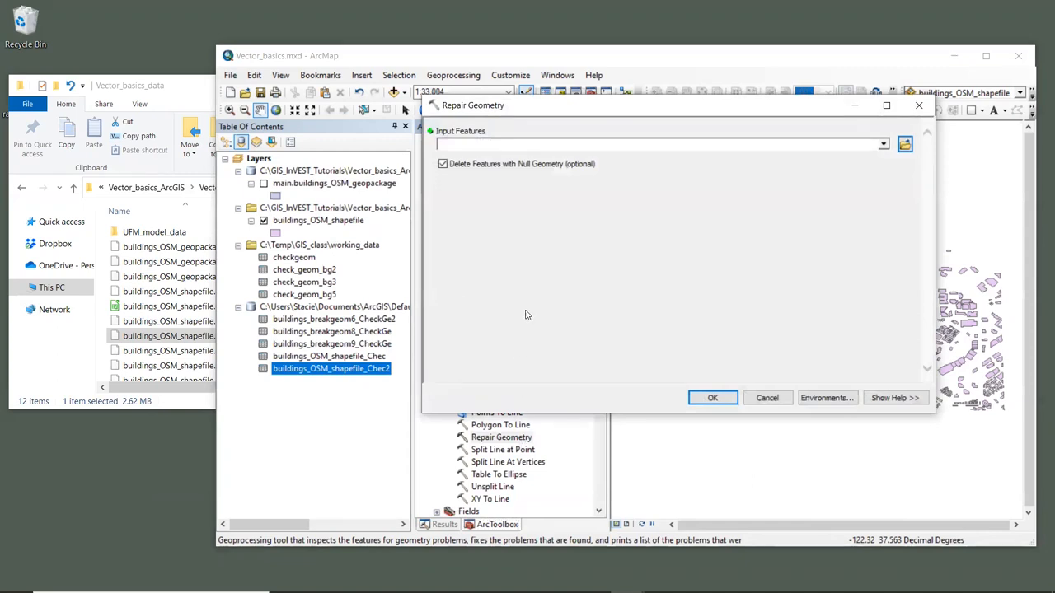
{"action": "mouse_move", "coordinate": [526, 313]}
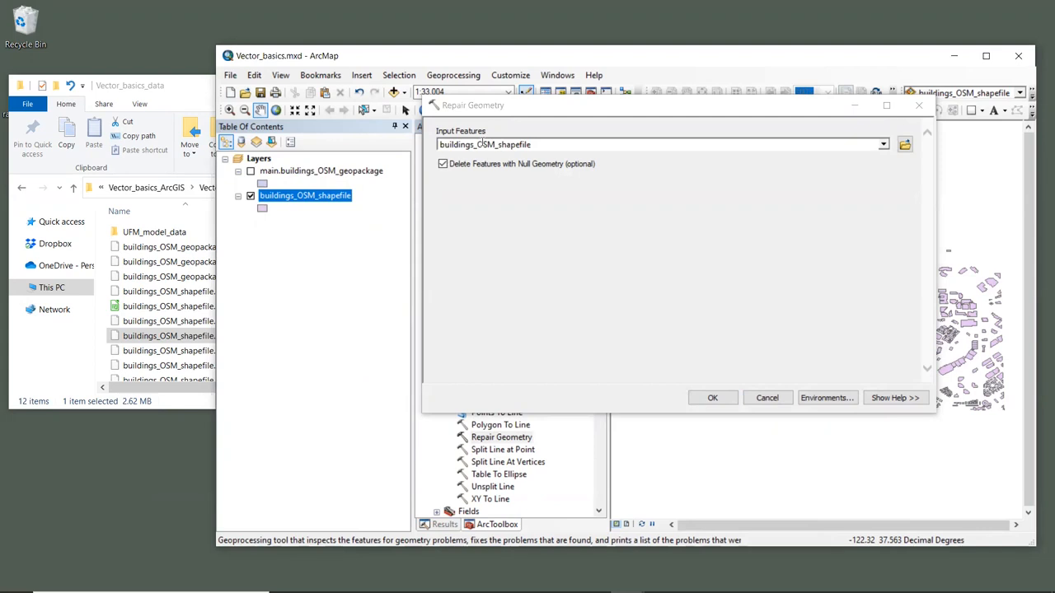
{"action": "left_click", "coordinate": [442, 163]}
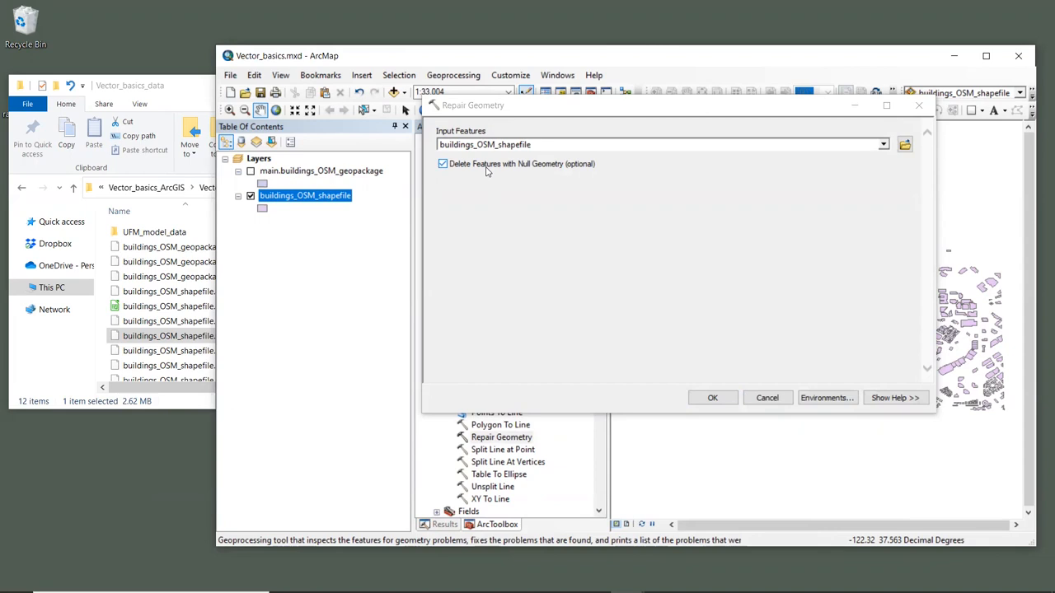
{"action": "mouse_move", "coordinate": [470, 183]}
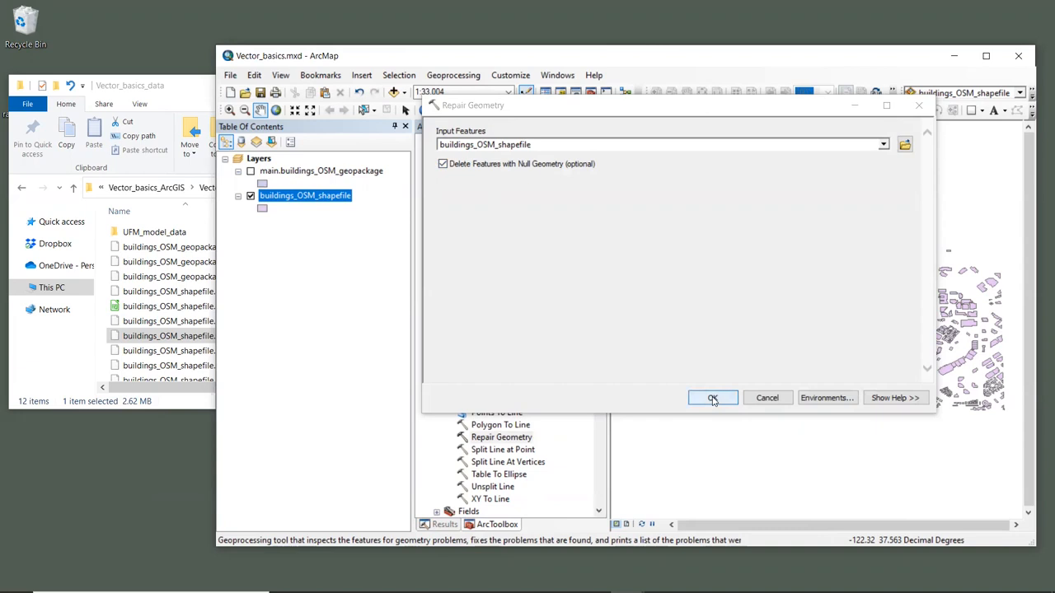
- Run the geometry repair on buildings_OSM_shapefile and dismiss the finished report
{"action": "left_click", "coordinate": [712, 397]}
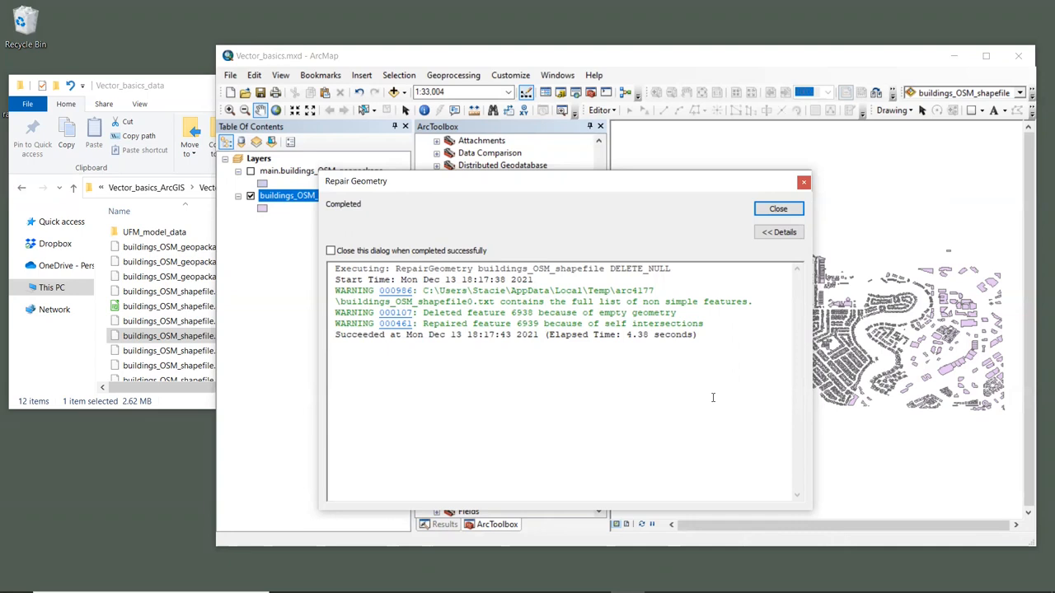
{"action": "left_click", "coordinate": [778, 208]}
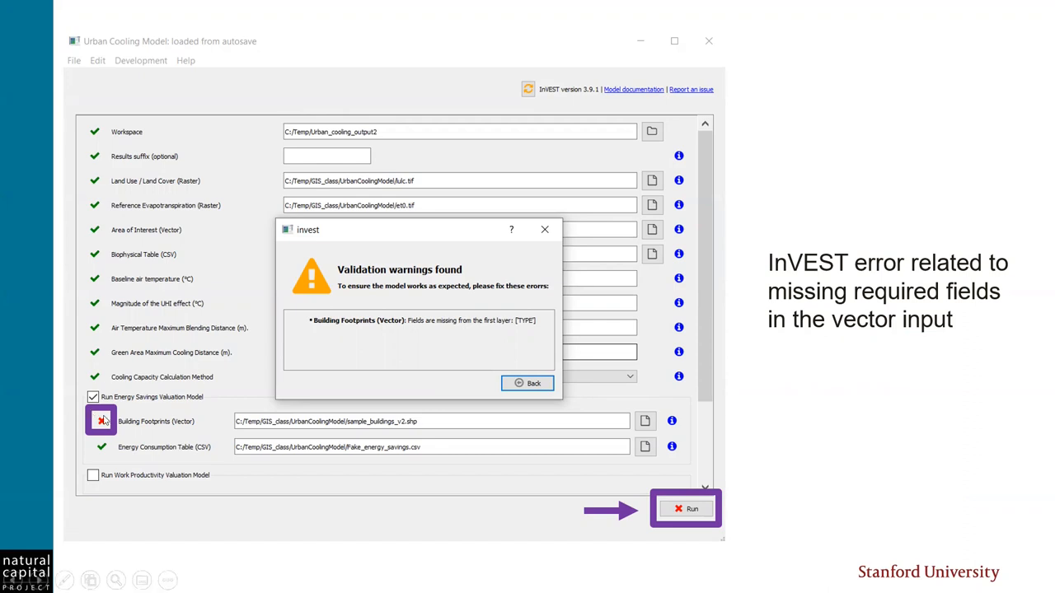
{"action": "mouse_move", "coordinate": [69, 432]}
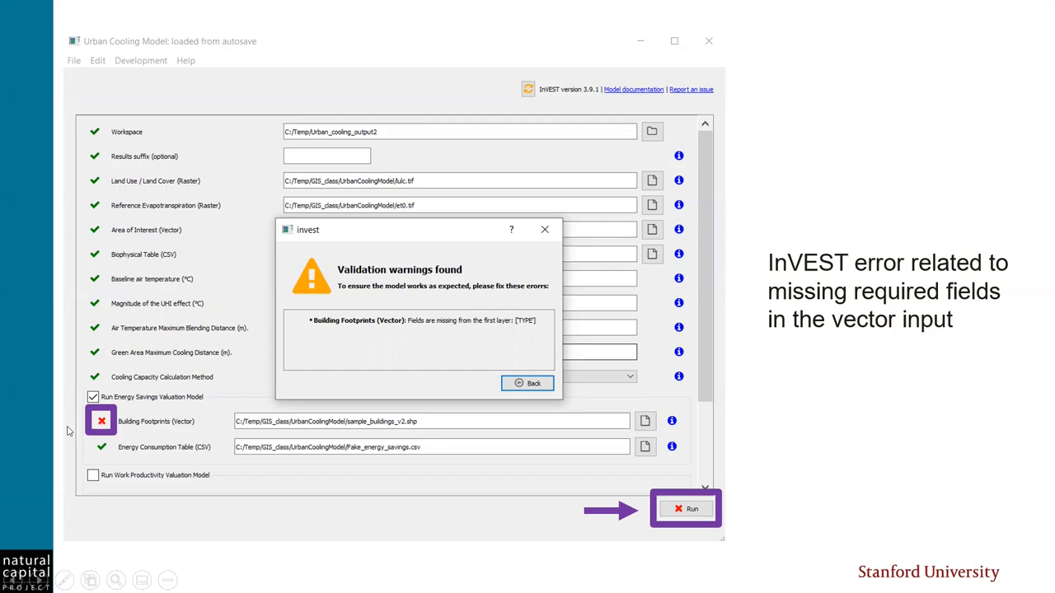
{"action": "mouse_move", "coordinate": [116, 442]}
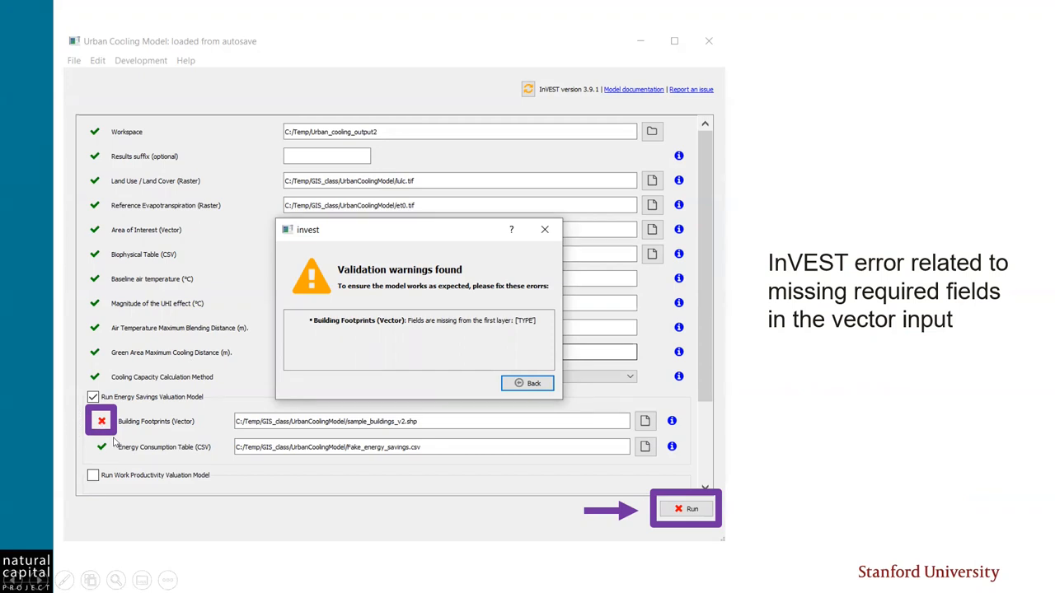
{"action": "mouse_move", "coordinate": [660, 496]}
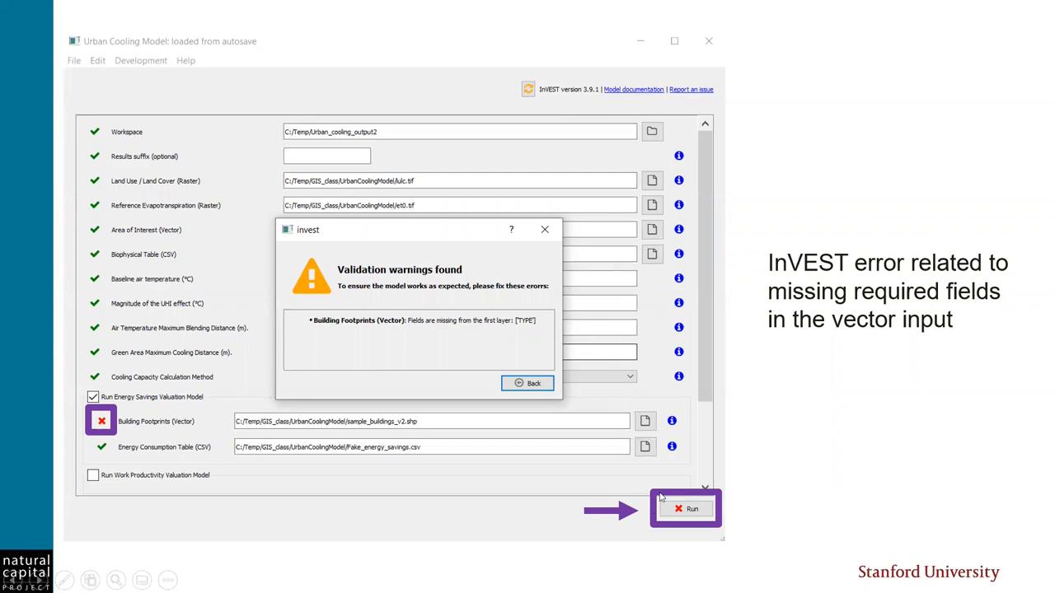
{"action": "mouse_move", "coordinate": [707, 502]}
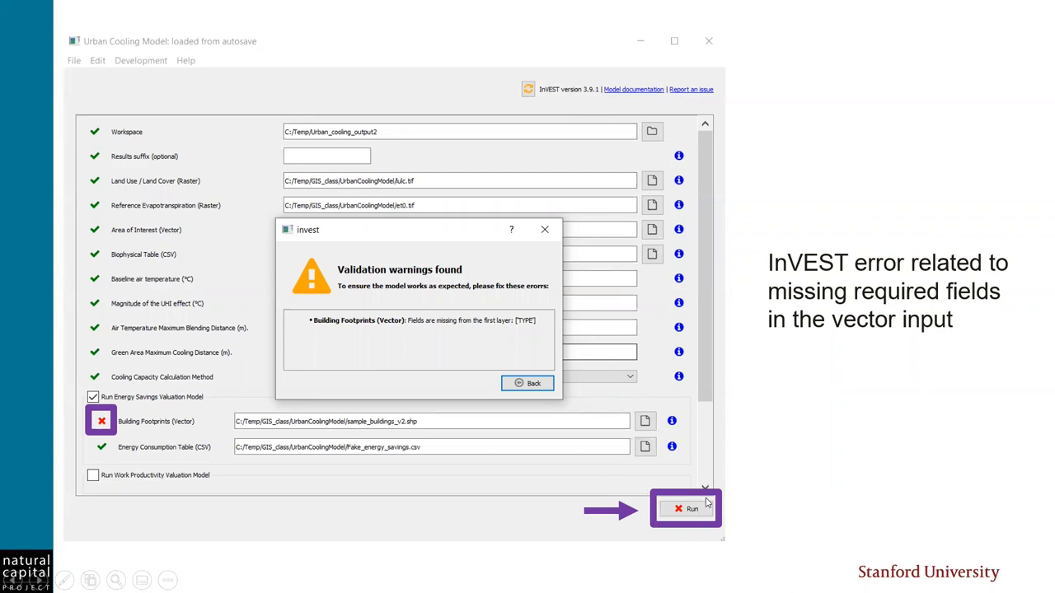